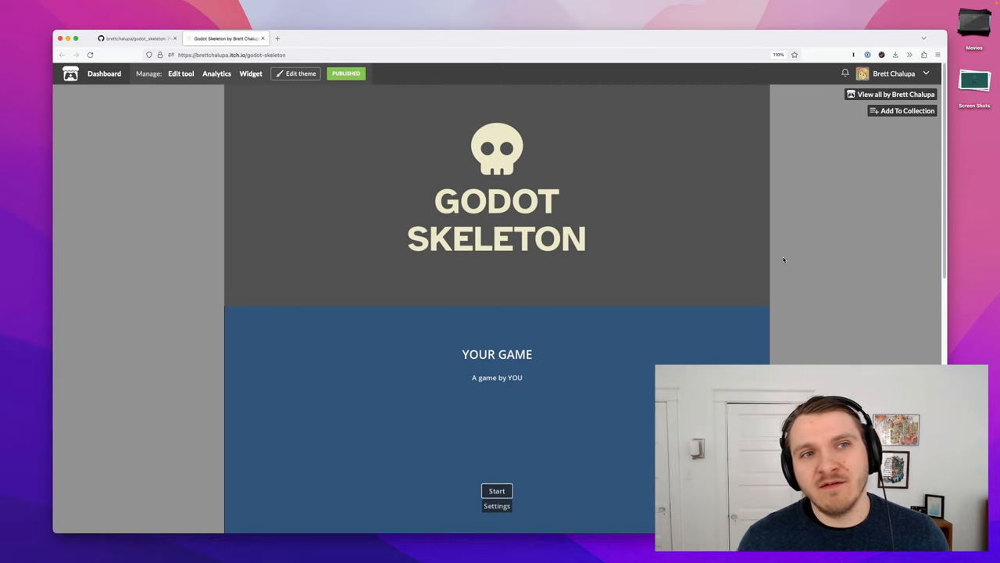
mouse_move(779, 257)
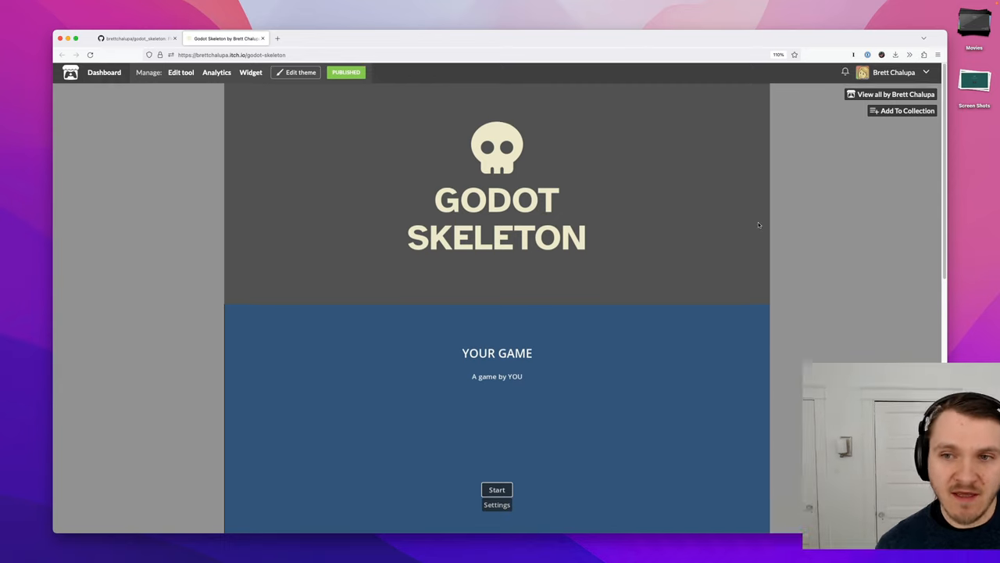
Step: Open the embedded game's Settings, toggle Sound Effects and Music, and go back
scroll(down, 3)
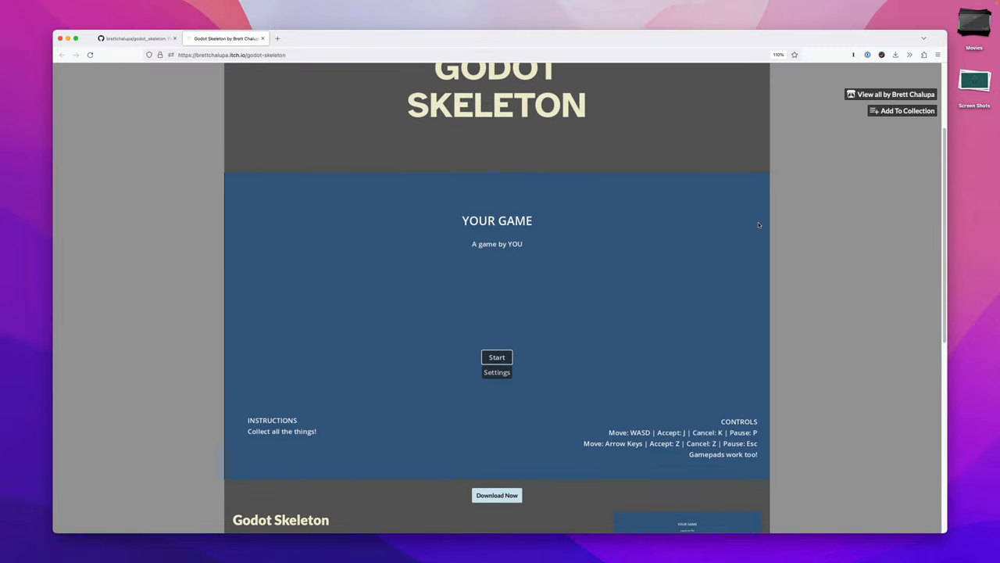
scroll(down, 3)
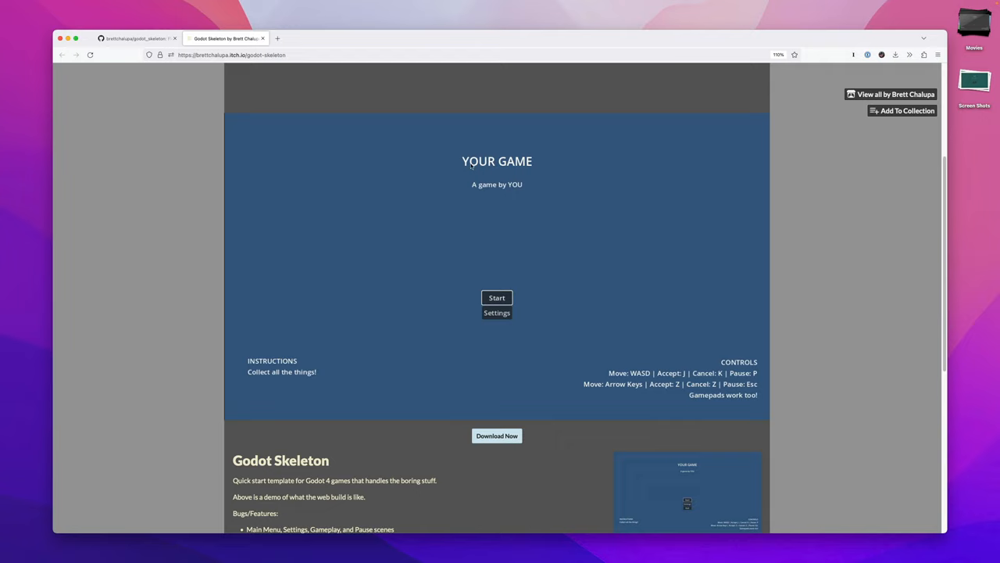
mouse_move(553, 178)
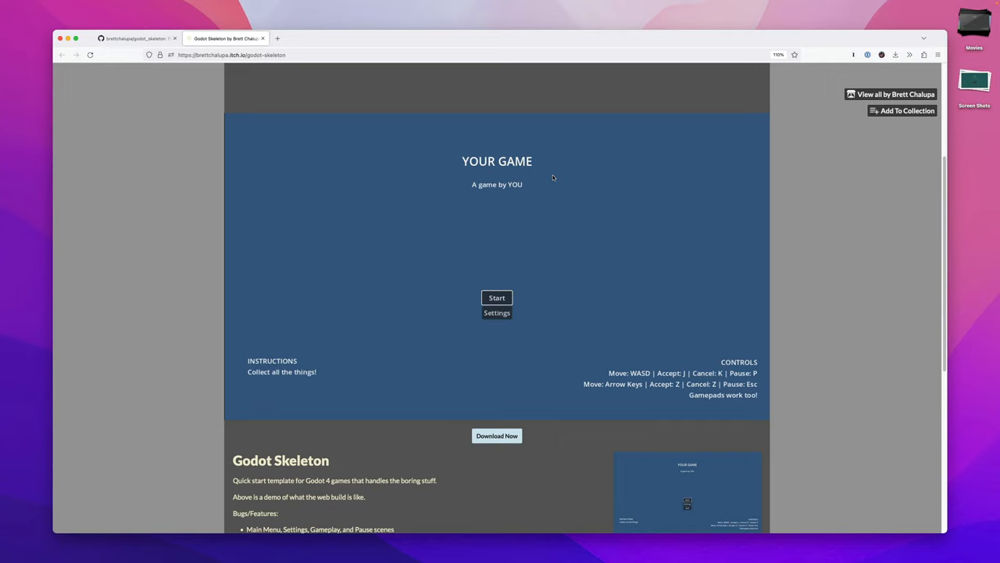
mouse_move(544, 209)
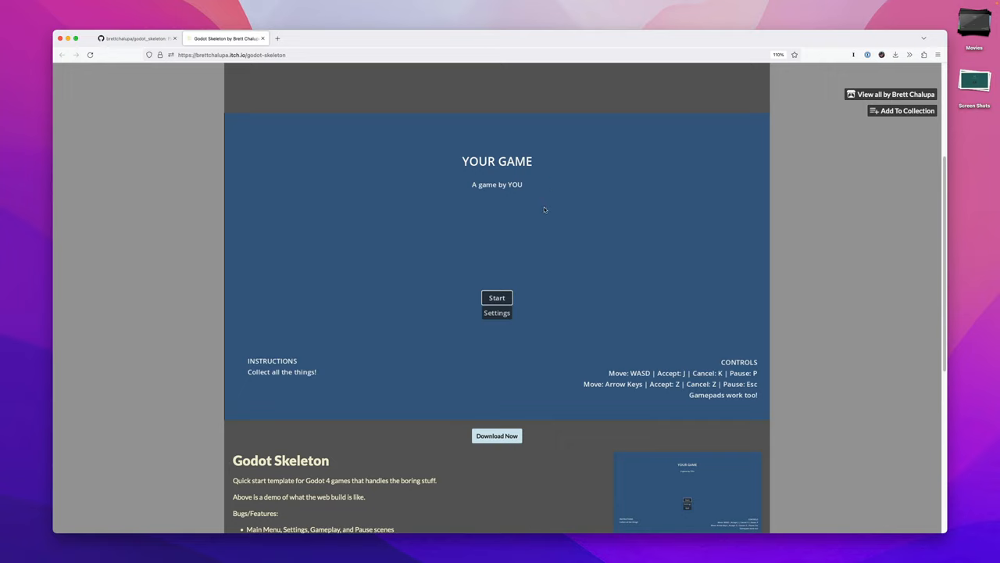
mouse_move(530, 319)
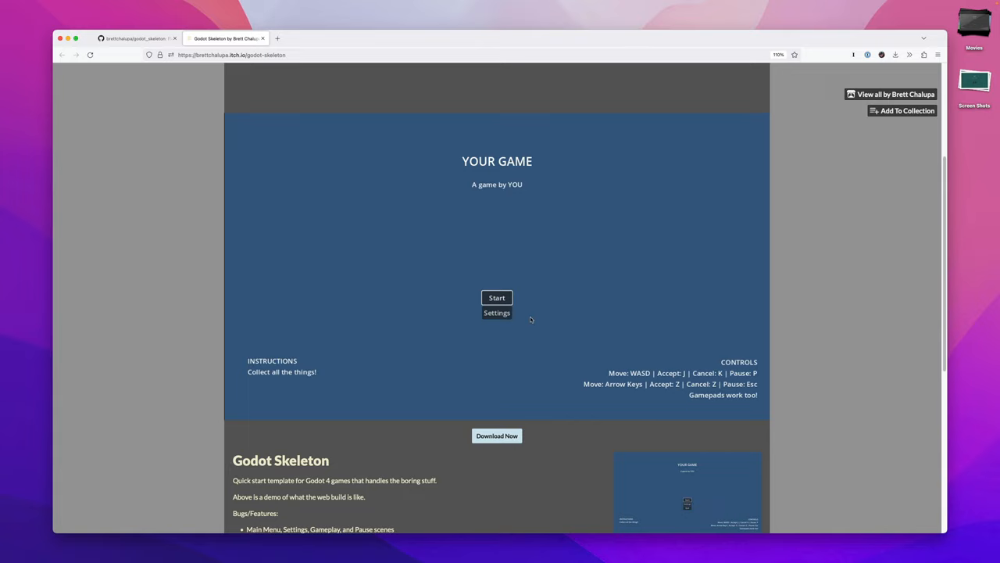
click(497, 313)
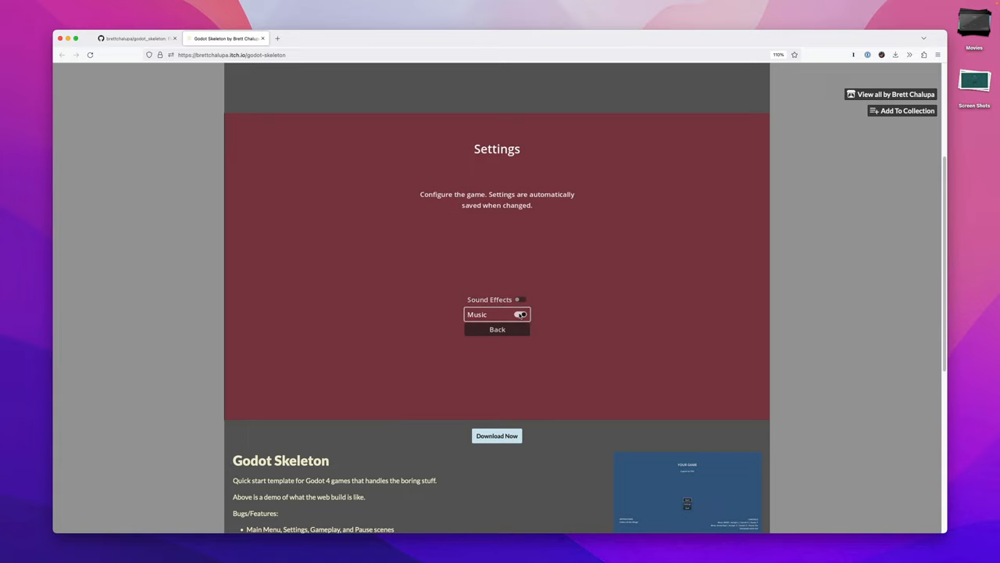
click(517, 314)
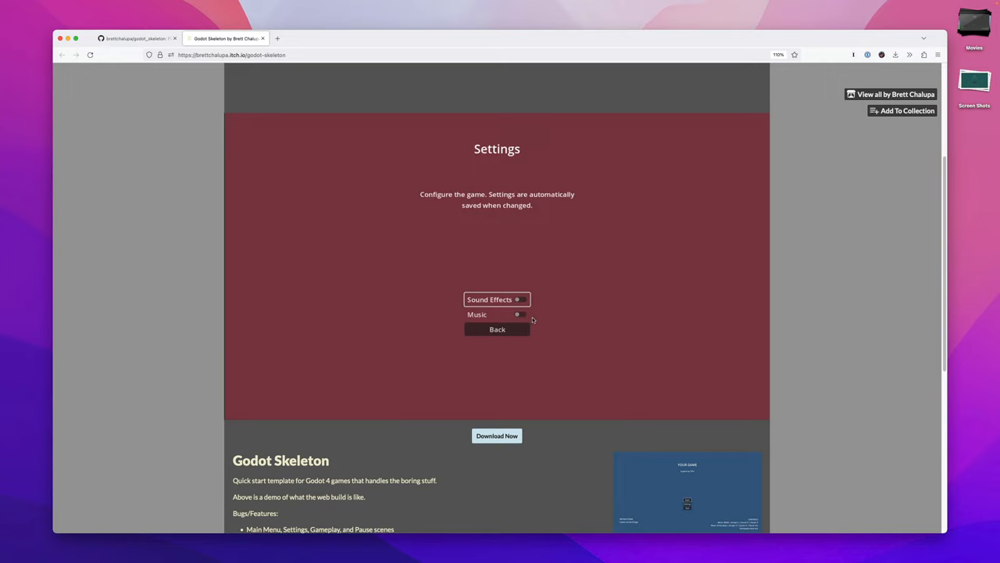
click(497, 329)
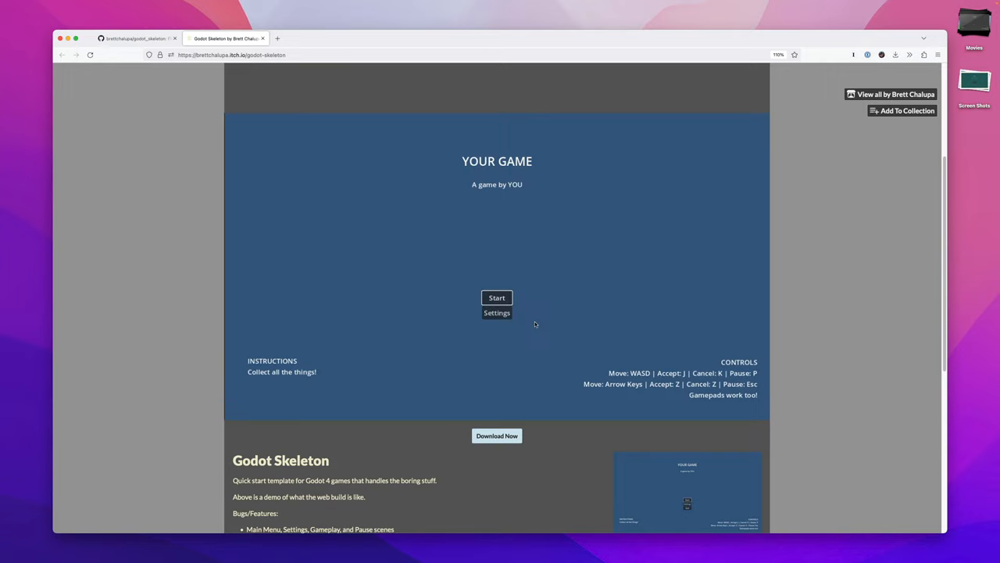
mouse_move(496, 297)
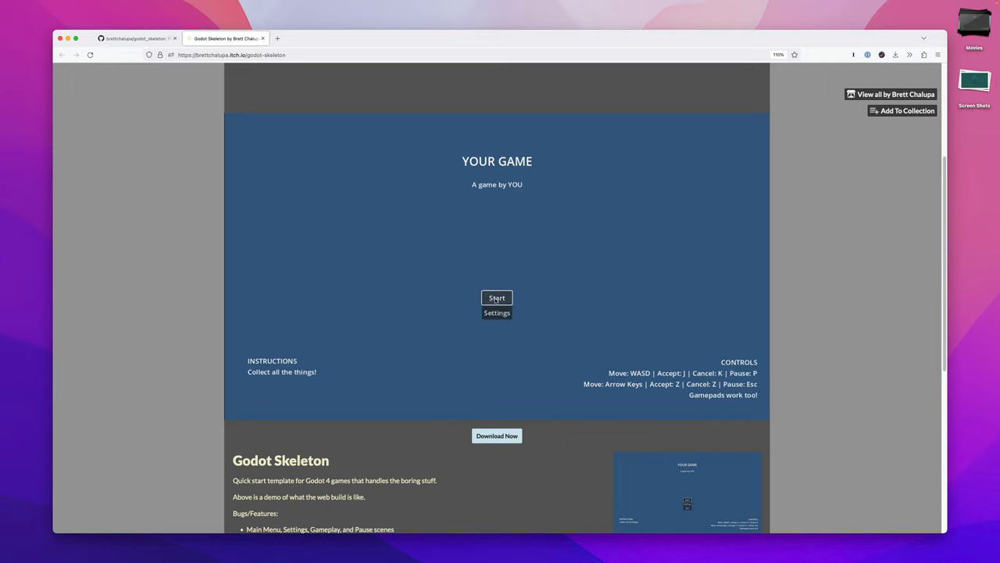
Step: Start the game, then reopen Settings and return to the title menu
click(497, 298)
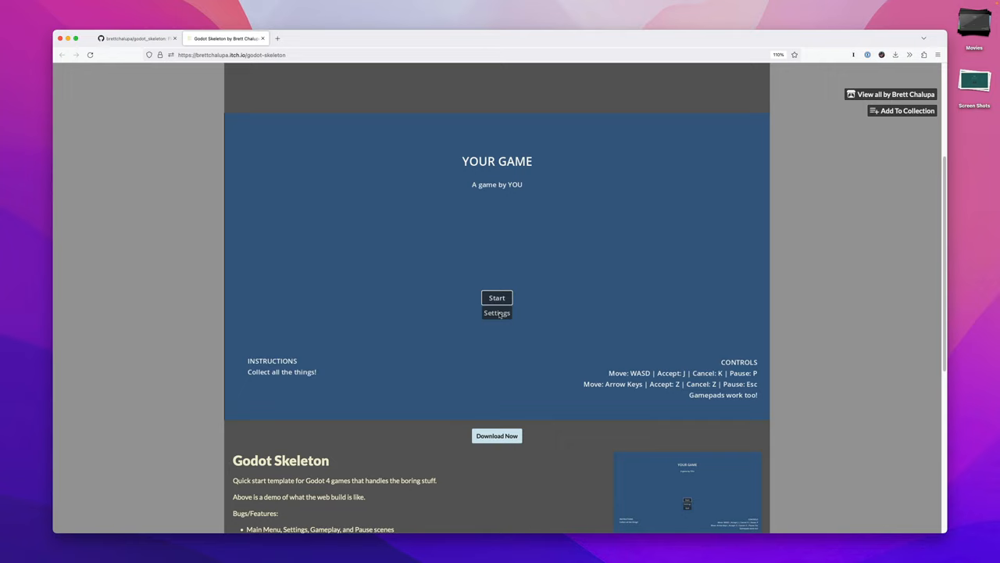
mouse_move(521, 314)
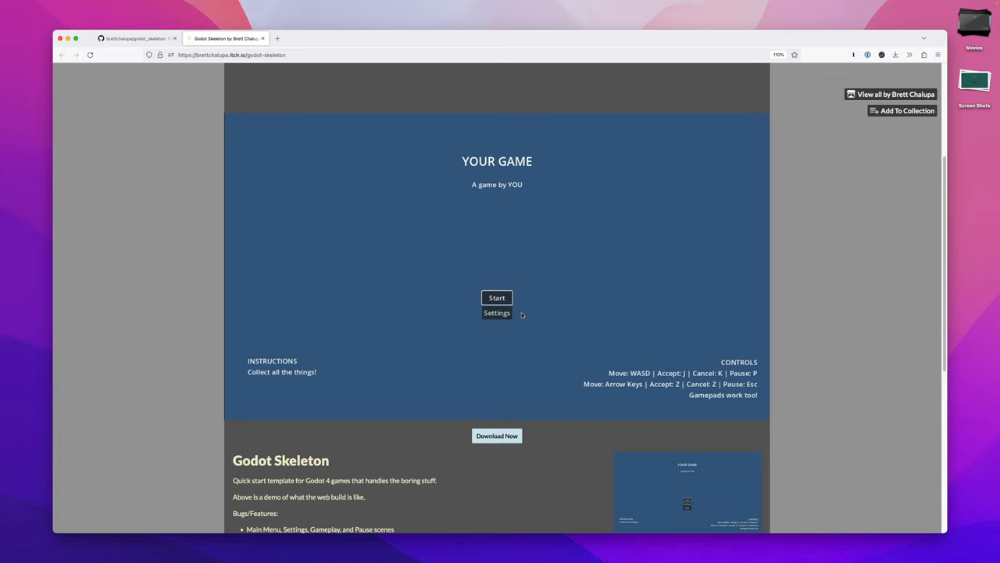
click(497, 312)
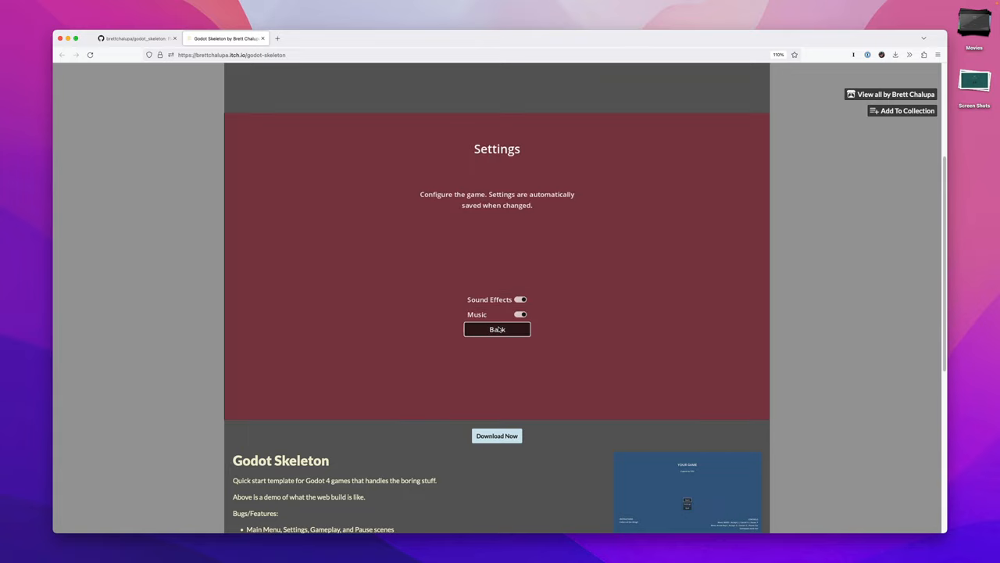
click(497, 329)
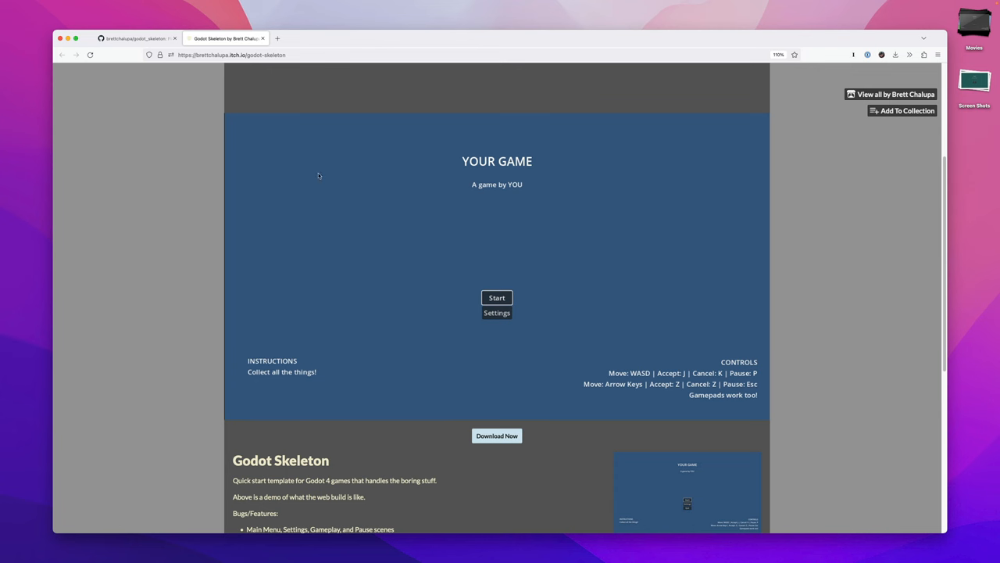
Step: Generate public repo godot_skeleton_test from the godot_skeleton template and copy its SSH URL
click(137, 38)
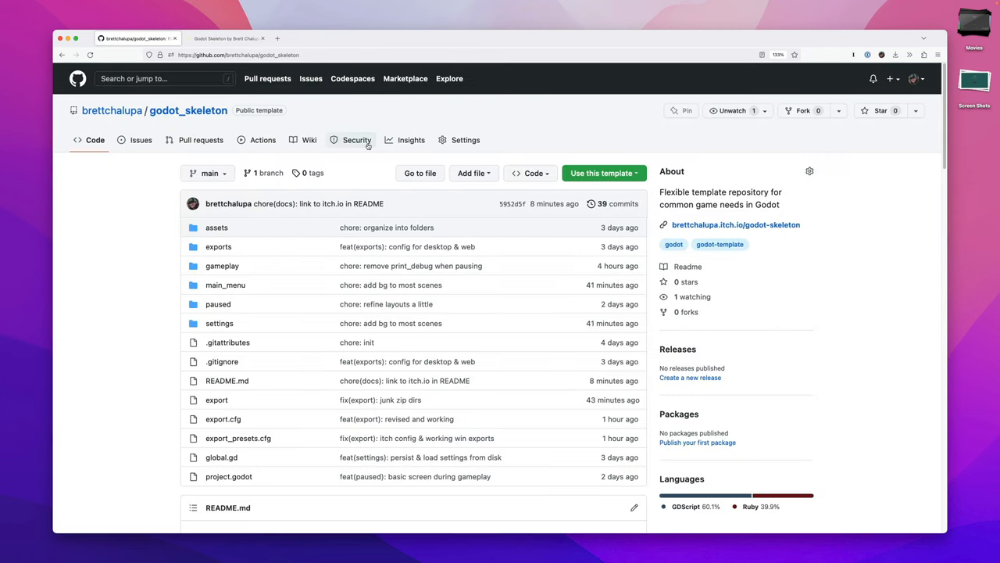
mouse_move(407, 163)
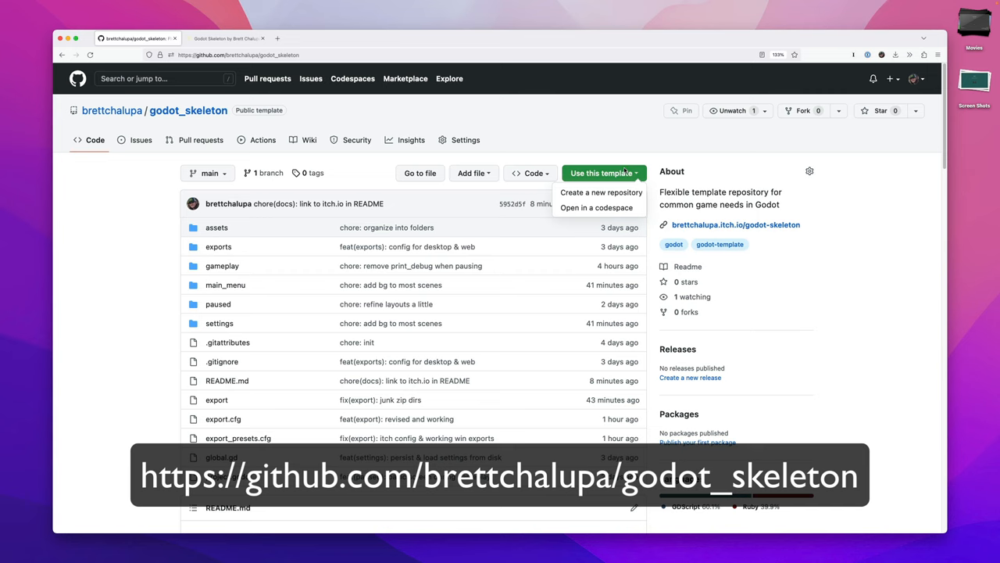
click(601, 193)
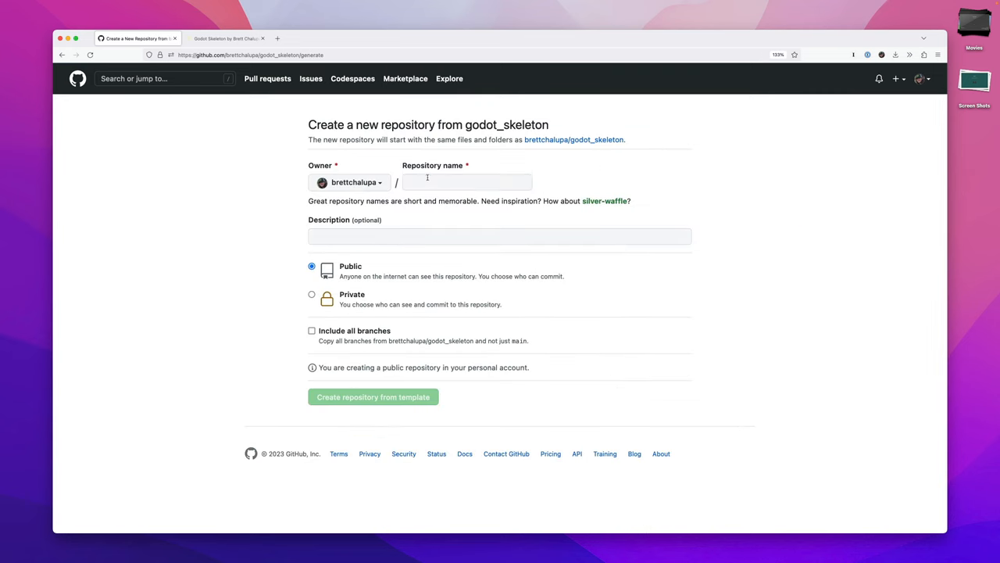
text(godot_skeleton_test)
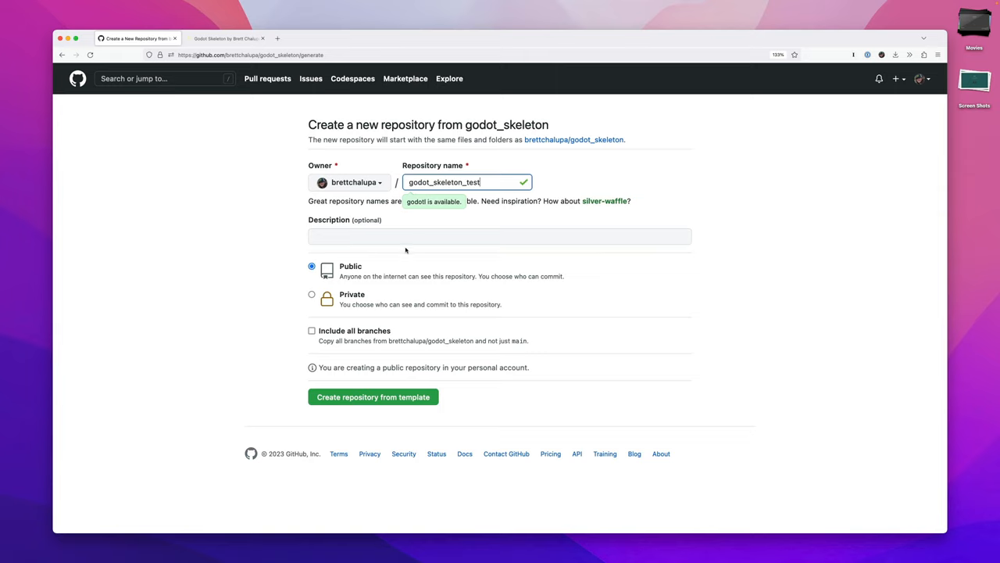
click(373, 396)
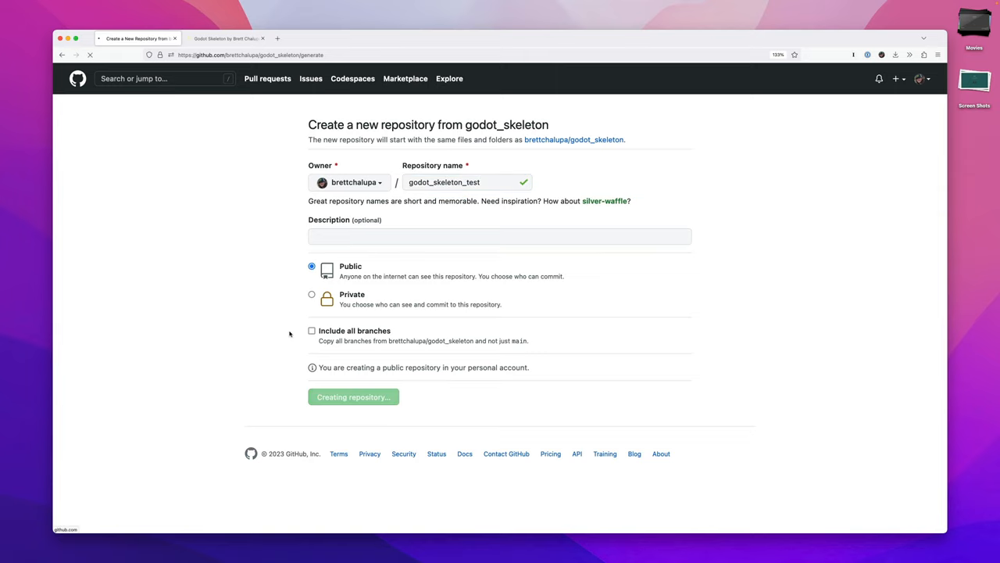
click(353, 396)
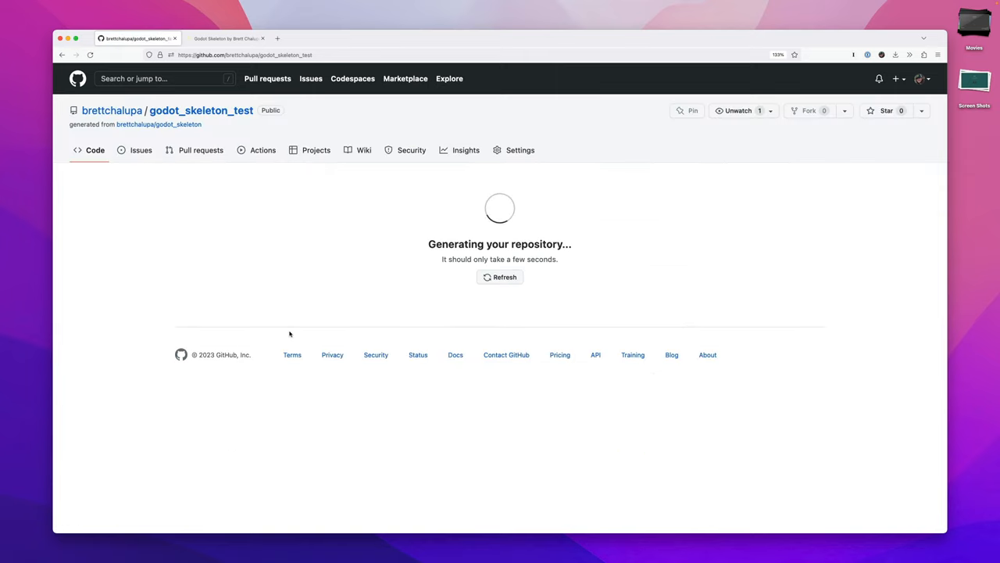
mouse_move(473, 238)
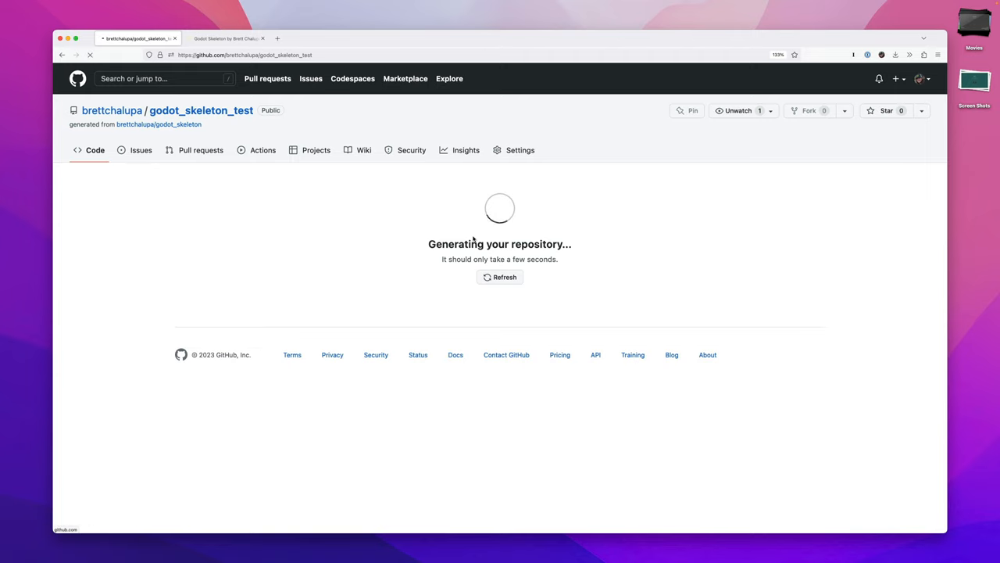
click(620, 183)
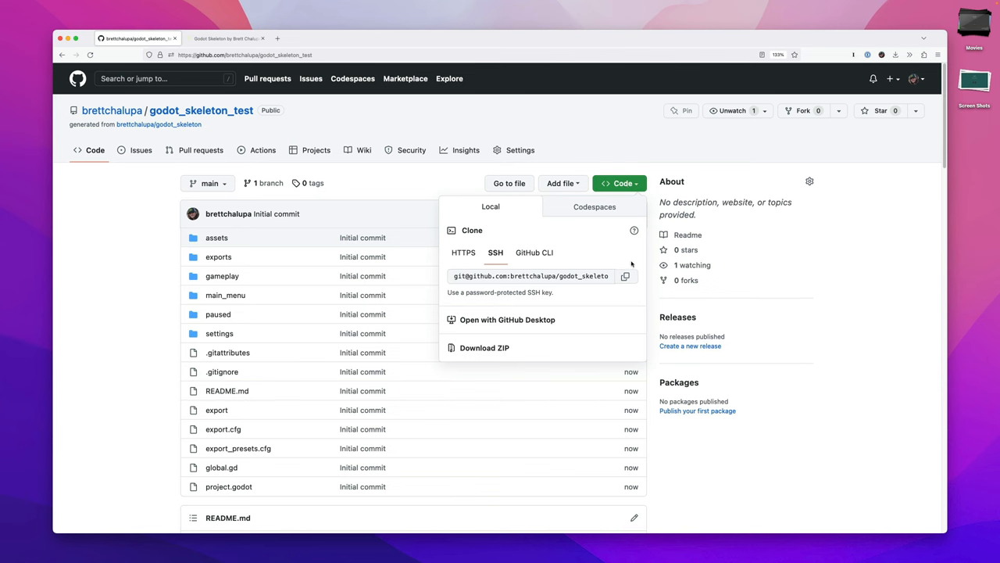
click(625, 275)
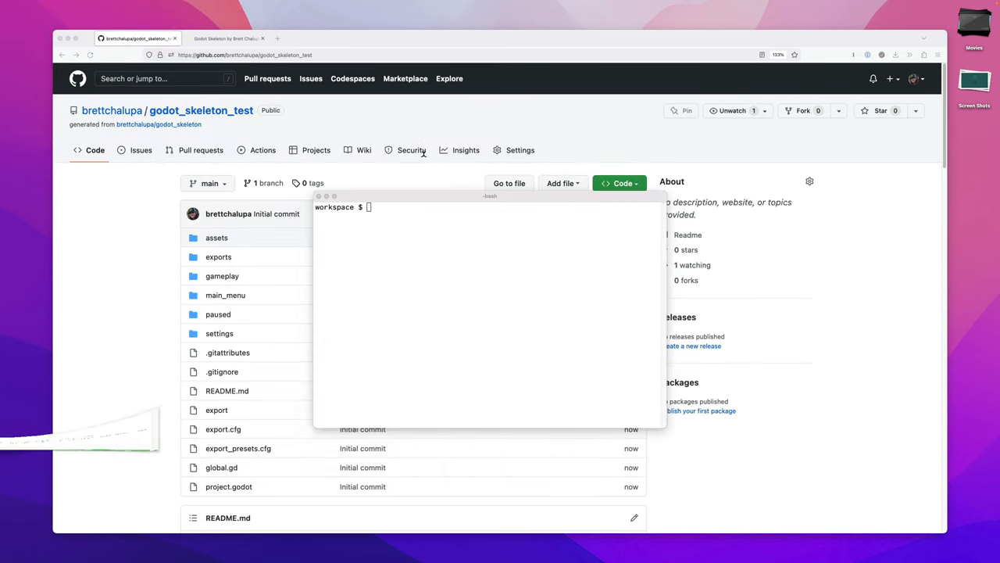
Step: Run a cd command in Terminal to leave the workspace folder
text(cd)
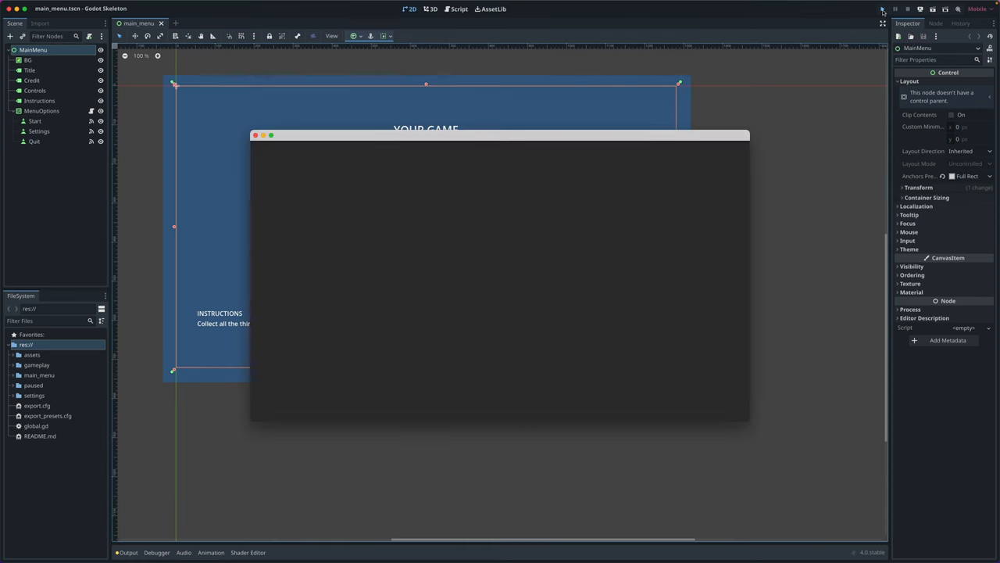
Step: Launch the Godot Skeleton project in a debug window with Run Project
click(883, 8)
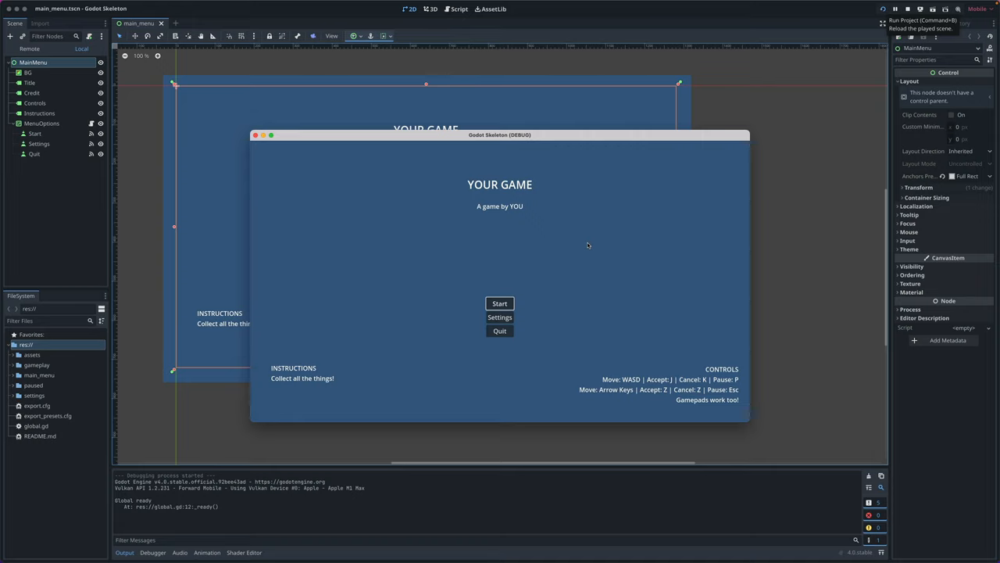
mouse_move(542, 329)
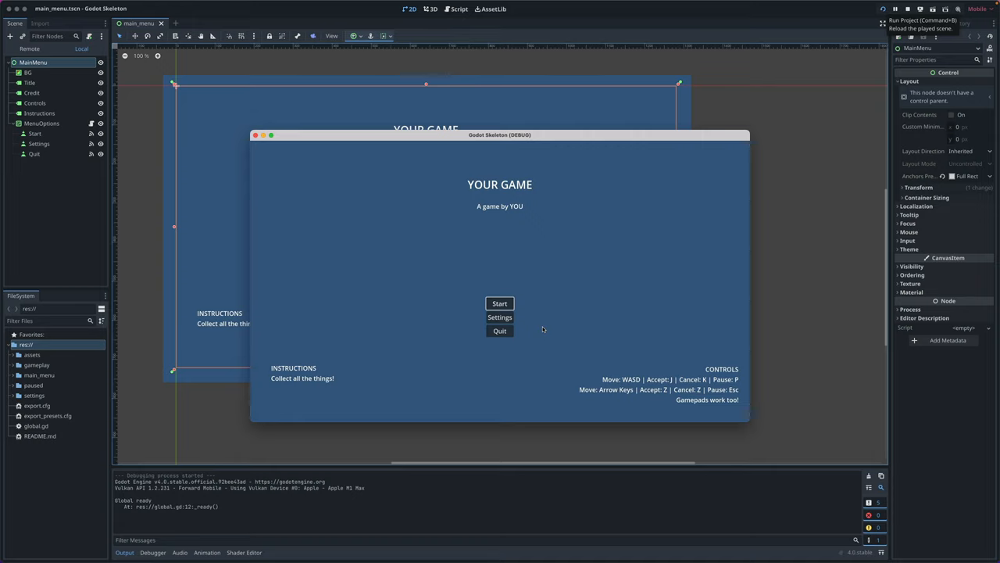
Step: Switch Sound Effects off in the debug game's Settings, then reopen Settings and go back
click(499, 317)
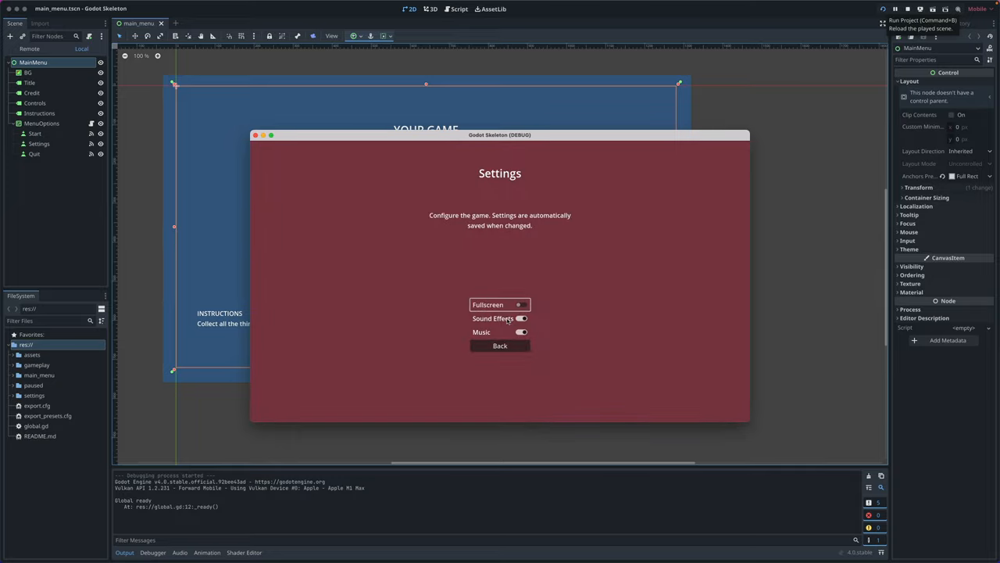
click(521, 318)
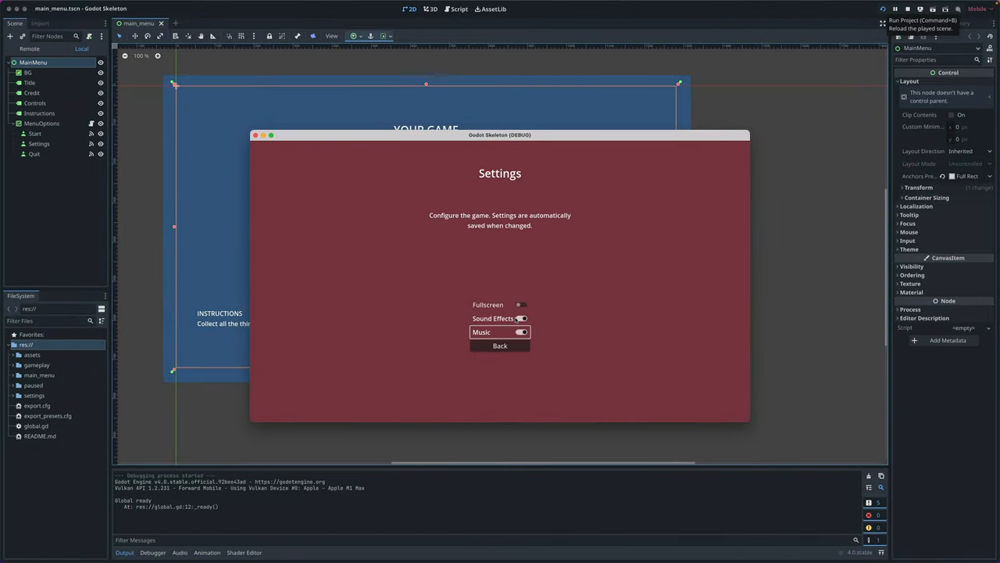
click(500, 345)
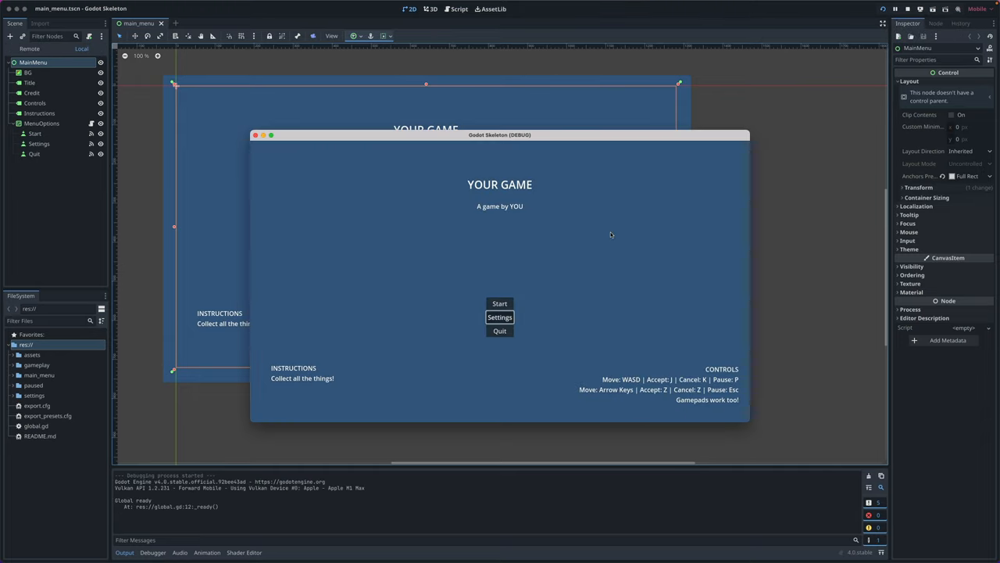
click(499, 316)
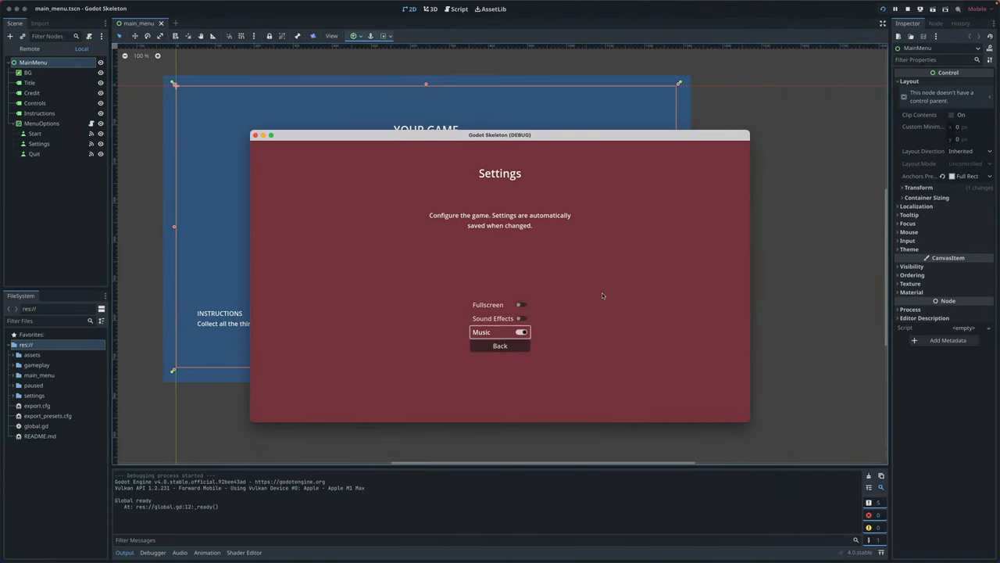
click(500, 345)
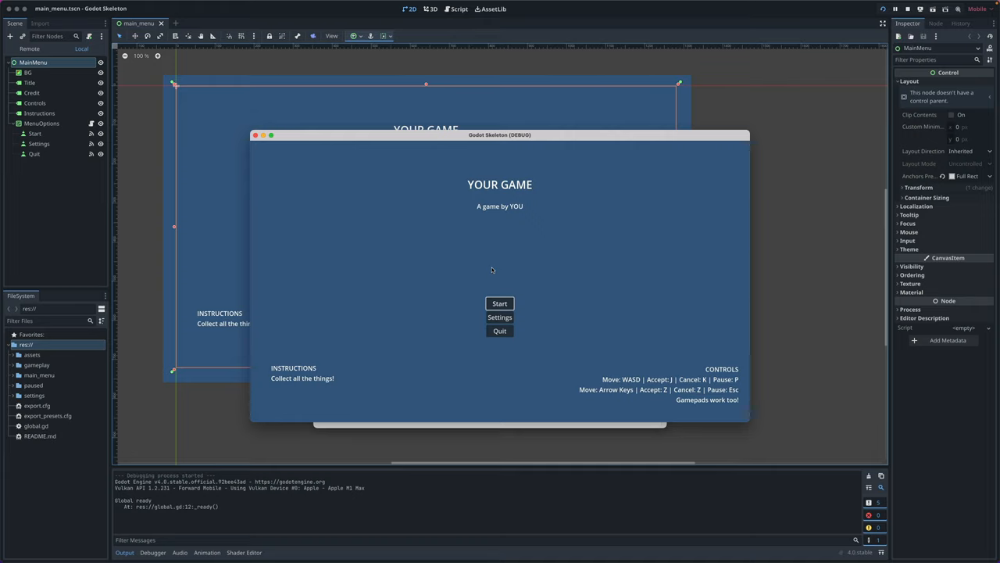
mouse_move(494, 290)
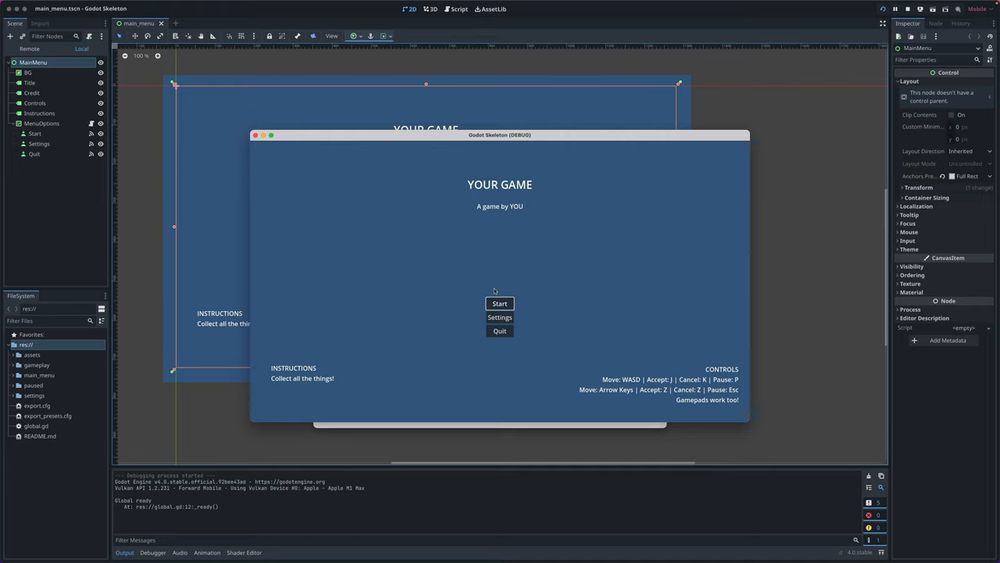
Step: Stop the game and expand the settings, main_menu and gameplay folders in FileSystem
click(499, 303)
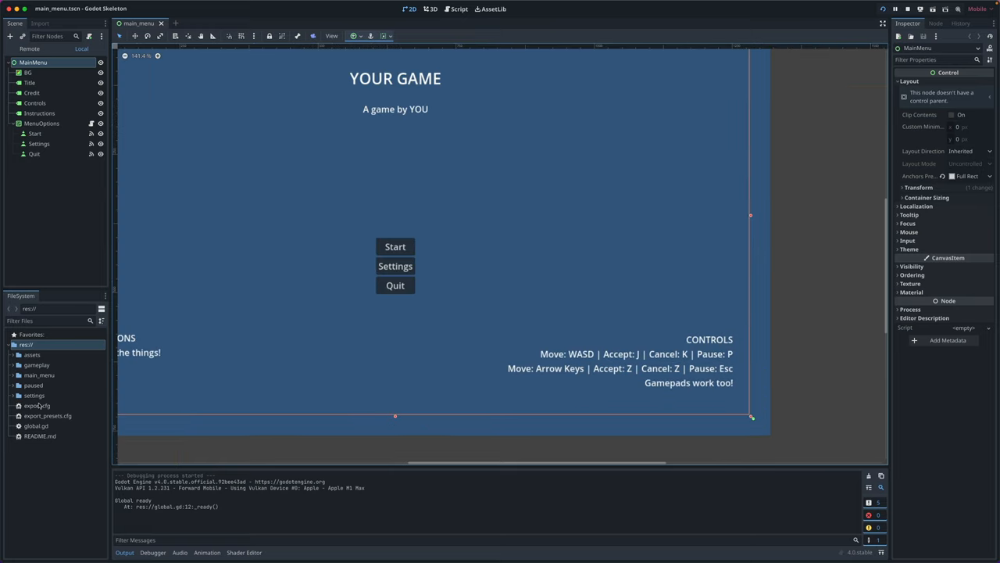
click(34, 395)
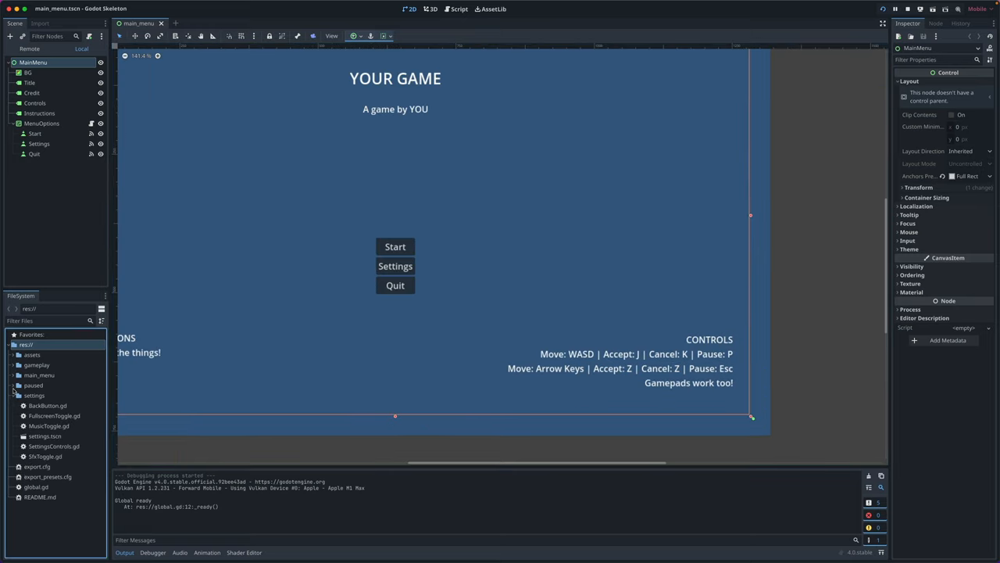
click(38, 374)
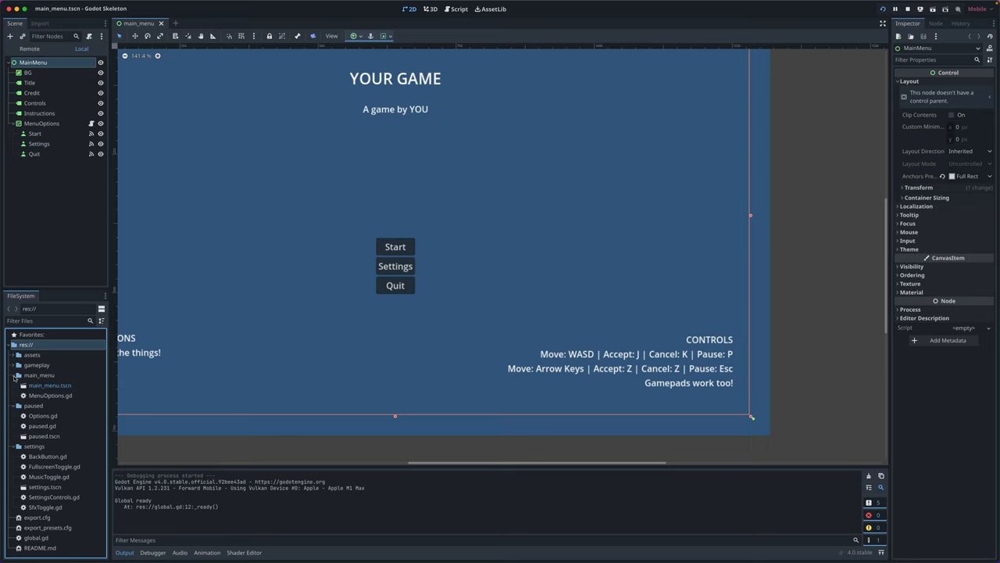
click(36, 364)
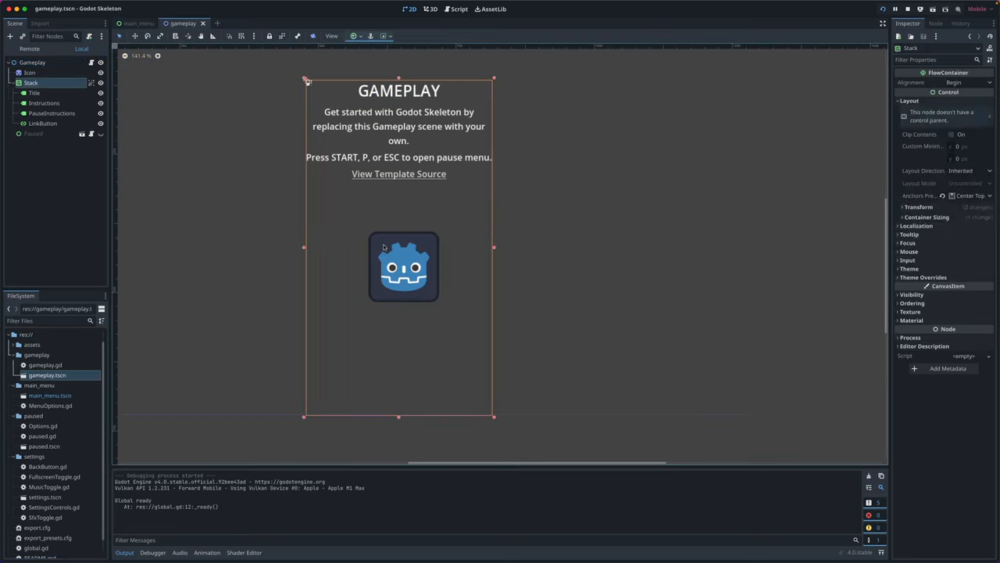
Step: Select the Icon and Stack nodes and drag the GAMEPLAY text block to a new spot
click(30, 72)
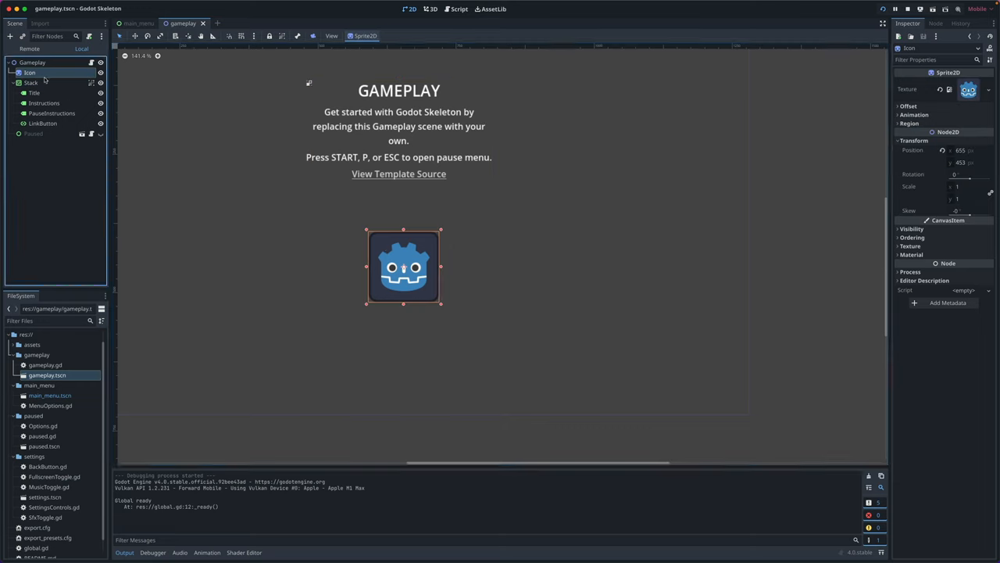
click(31, 82)
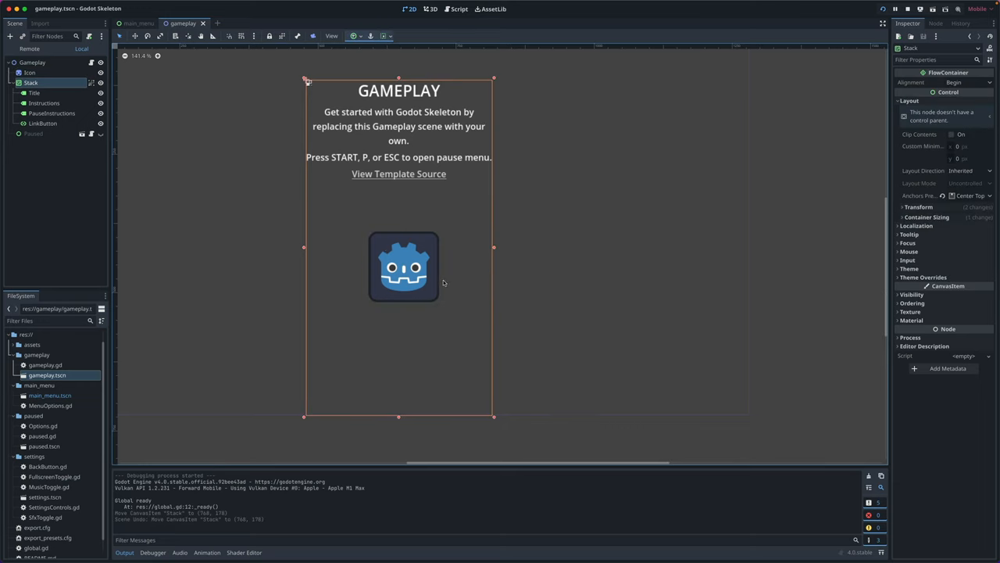
click(30, 72)
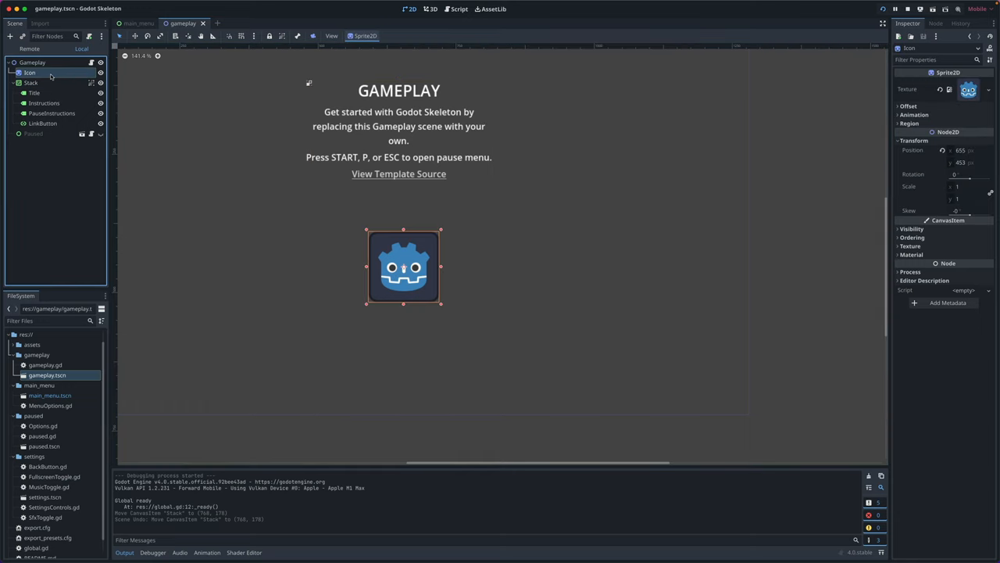
click(31, 82)
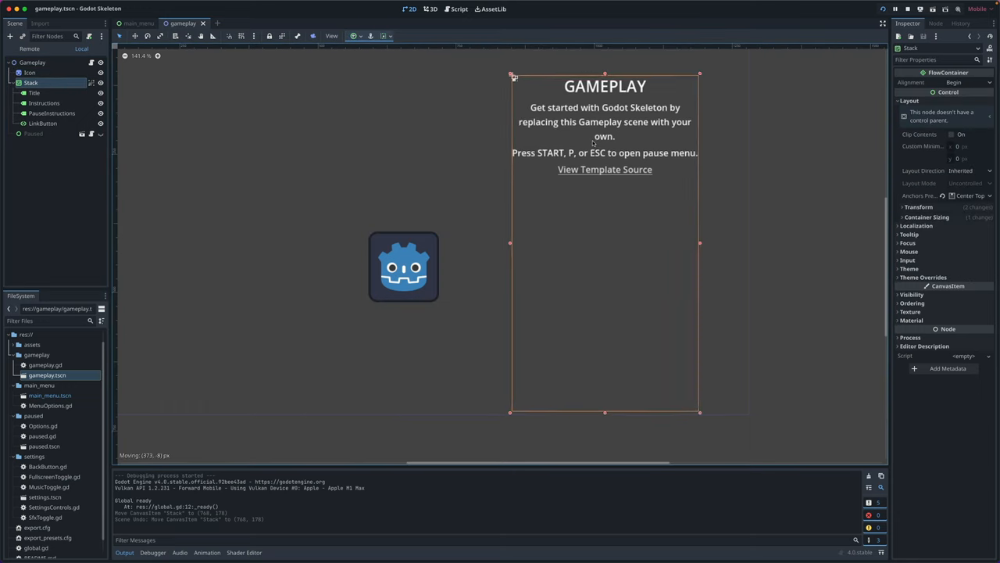
drag(403, 266, 235, 173)
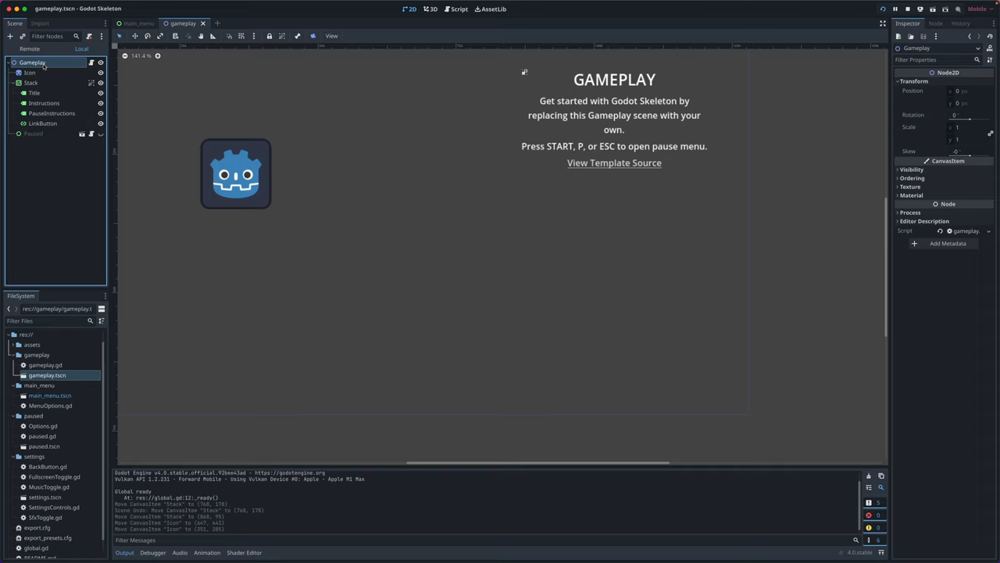
mouse_move(50, 395)
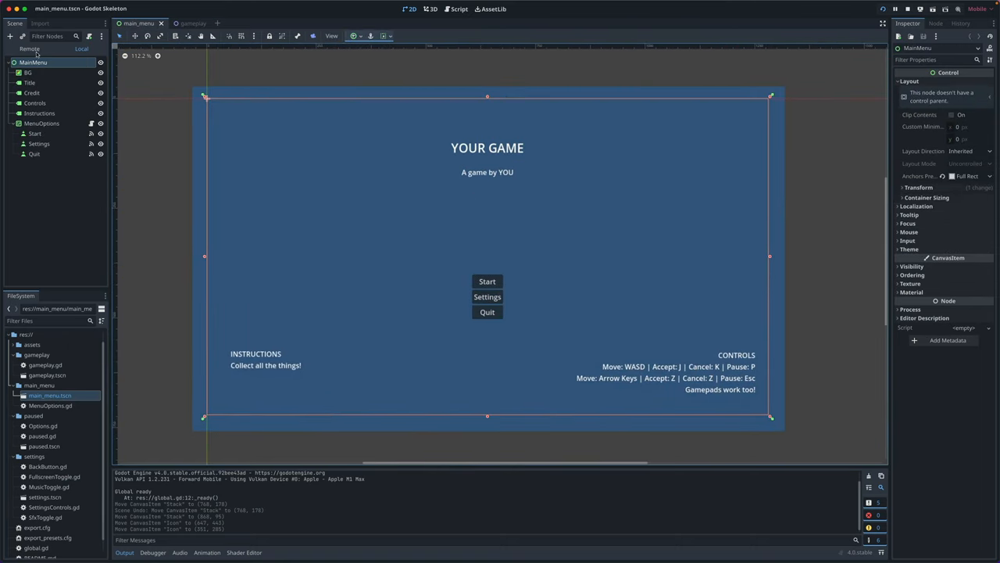
Step: Change the title label to 'Godot Skeleton Test' and the credit to 'A game by Brett'
click(29, 83)
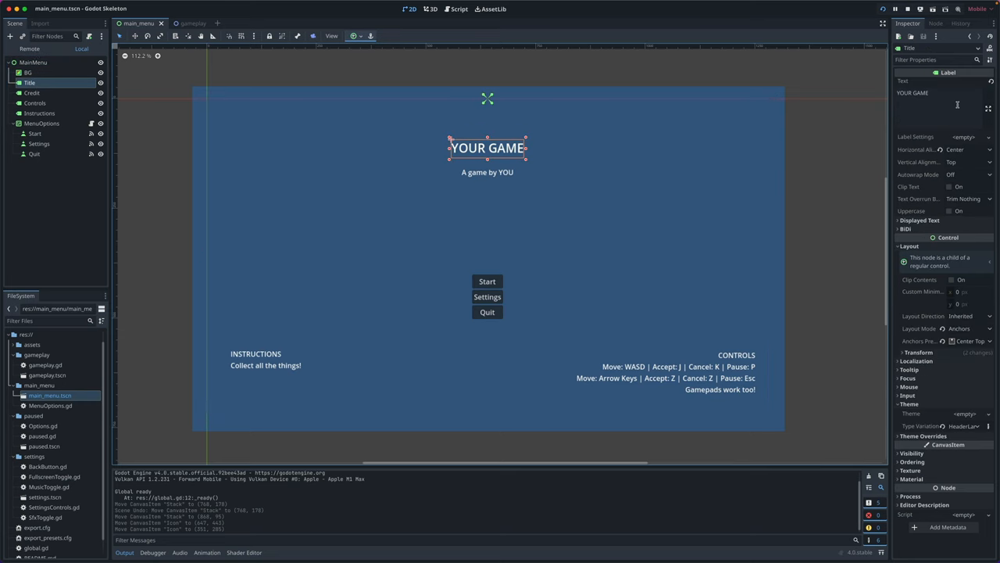
text(Godot Skeleton Test)
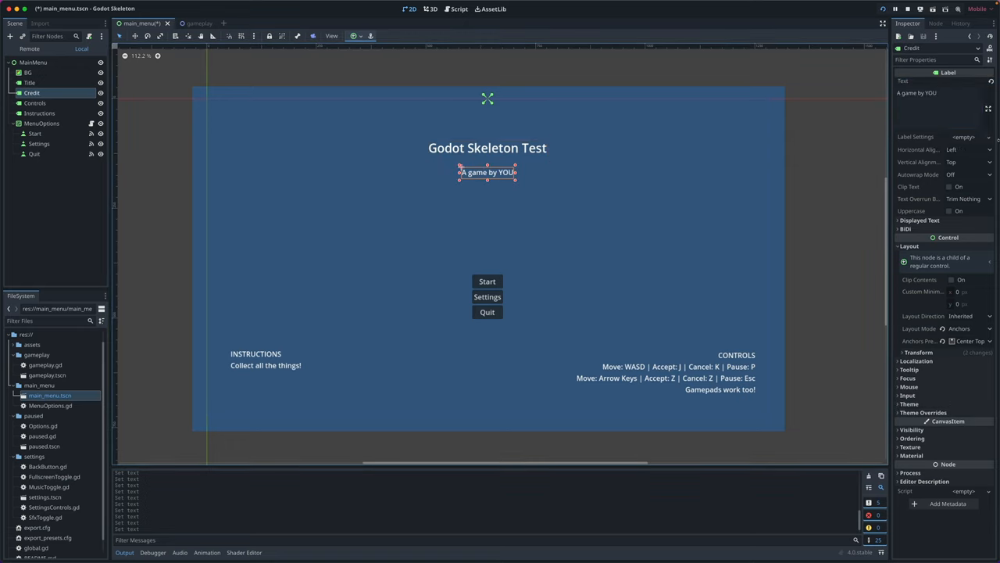
text(Brett)
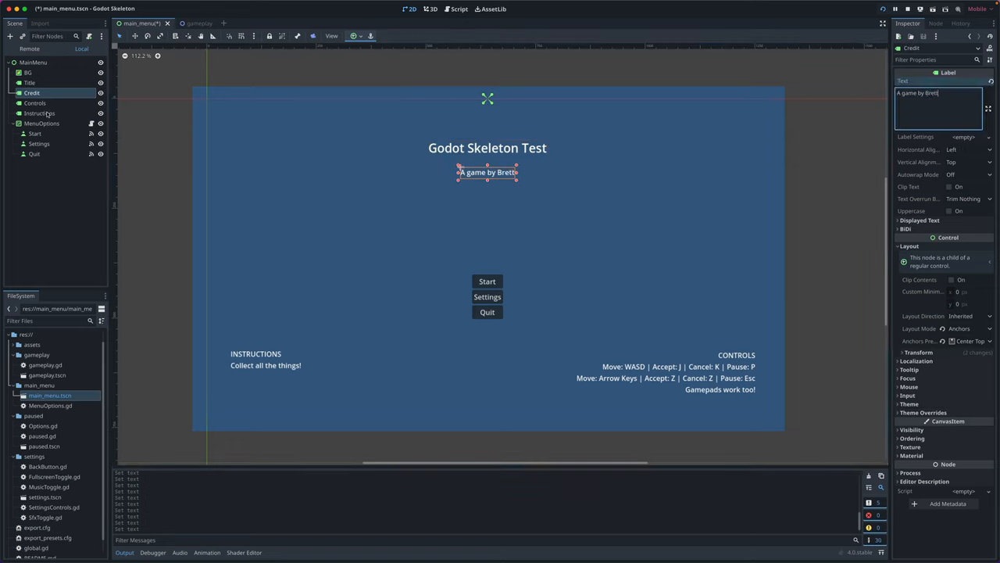
Step: Change the instructions label text to 'Just testing this out.'
click(39, 112)
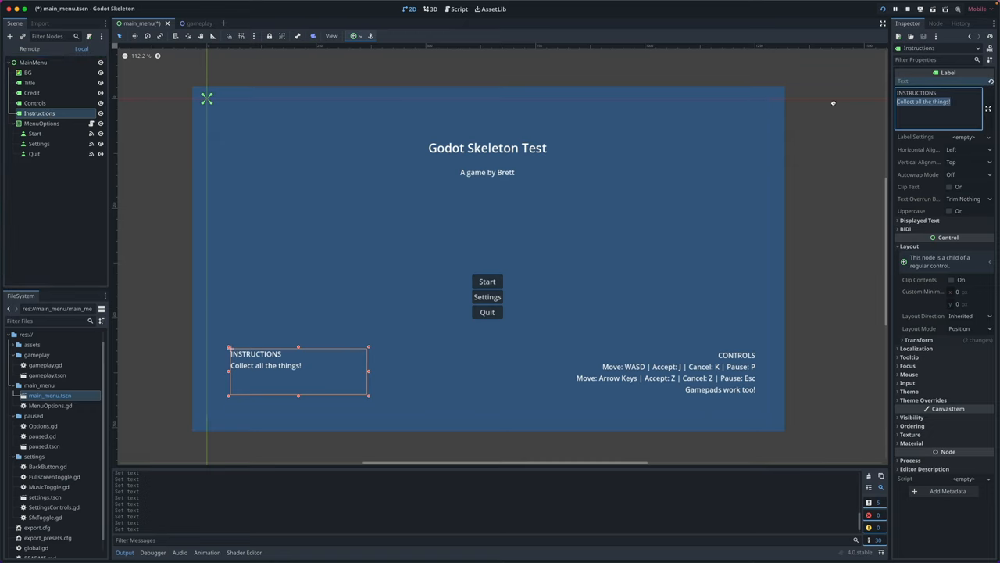
text(Just testing this)
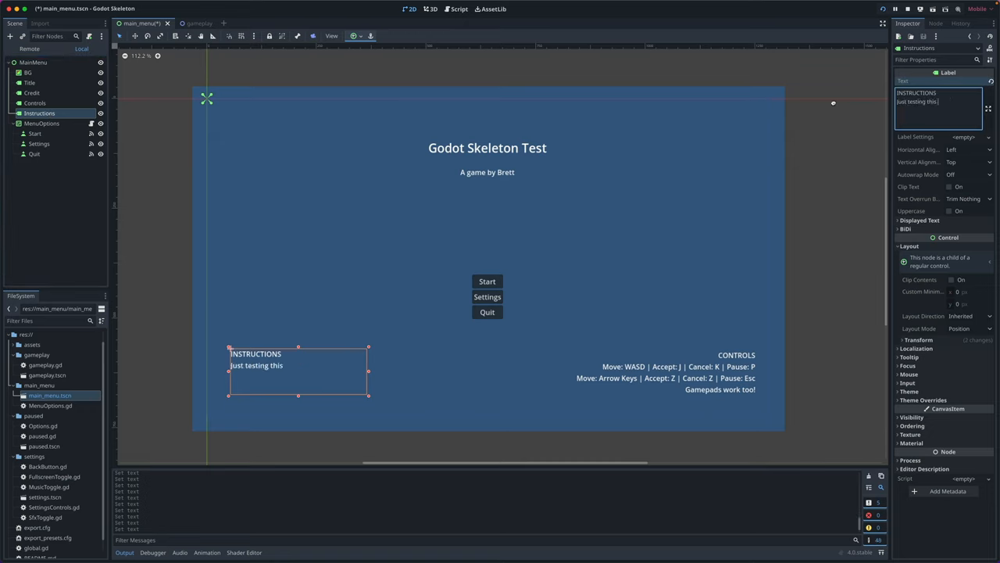
text(out.)
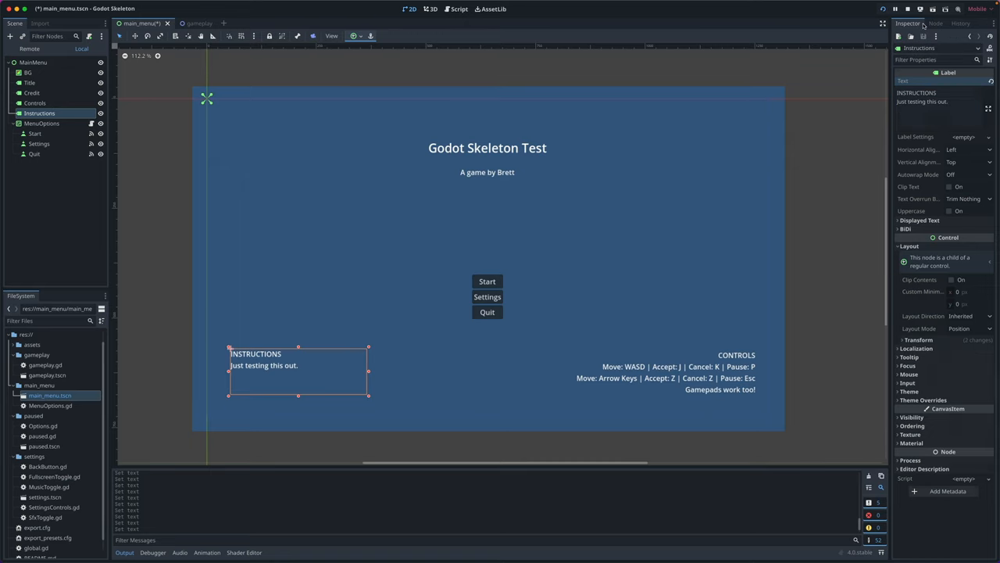
mouse_move(948, 260)
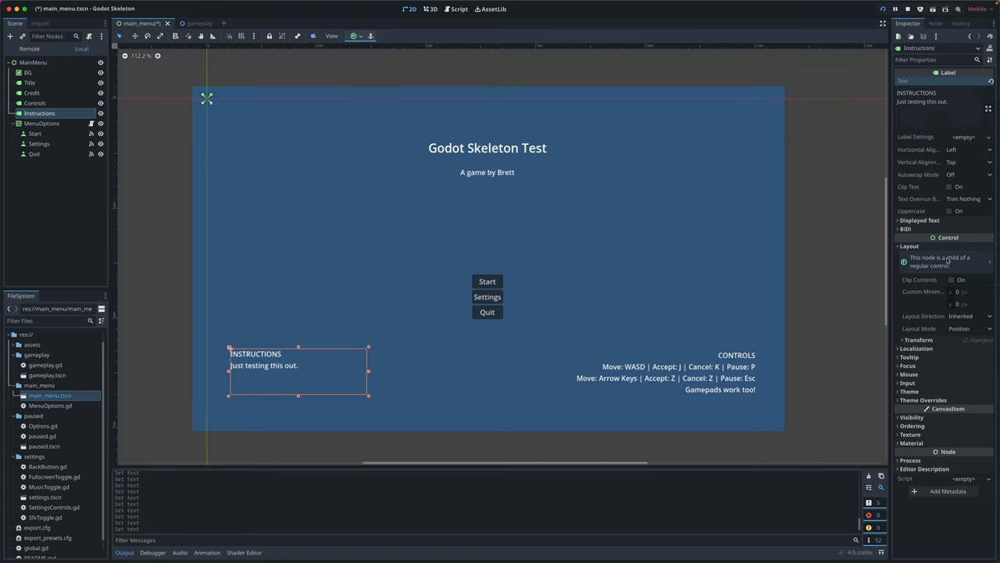
click(41, 123)
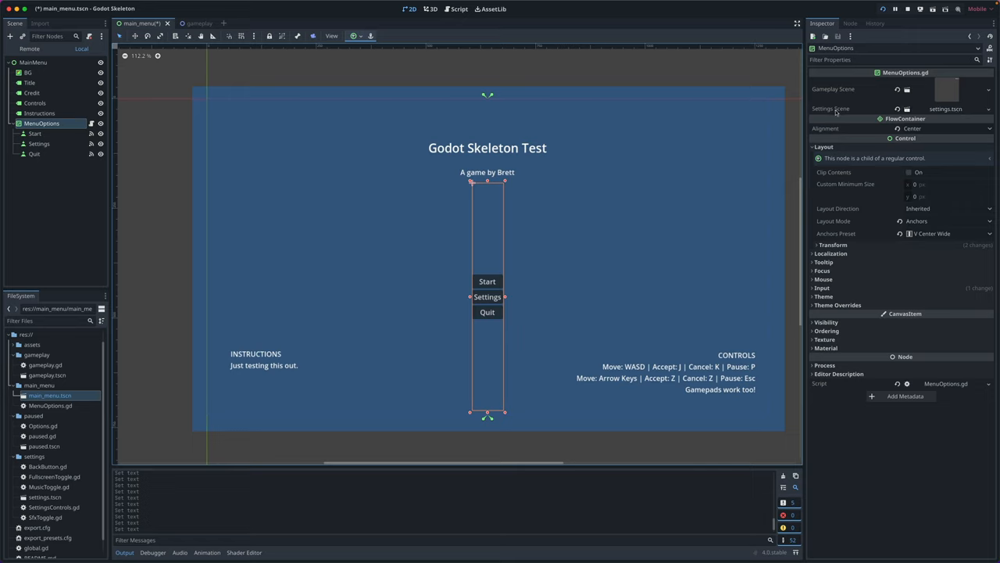
mouse_move(832, 109)
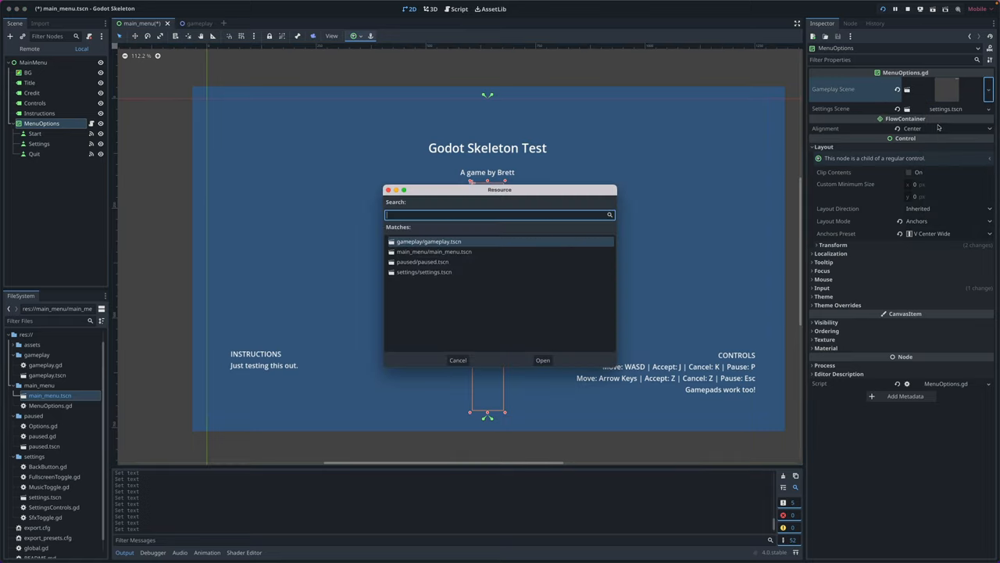
Step: Dismiss the Gameplay Scene picker without choosing a scene and clear the selection
click(457, 360)
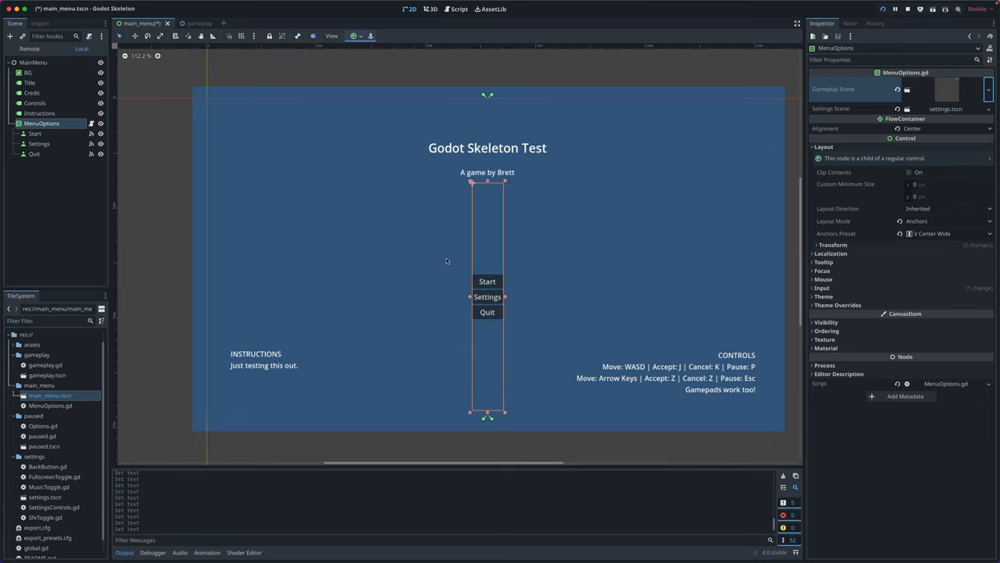
click(39, 112)
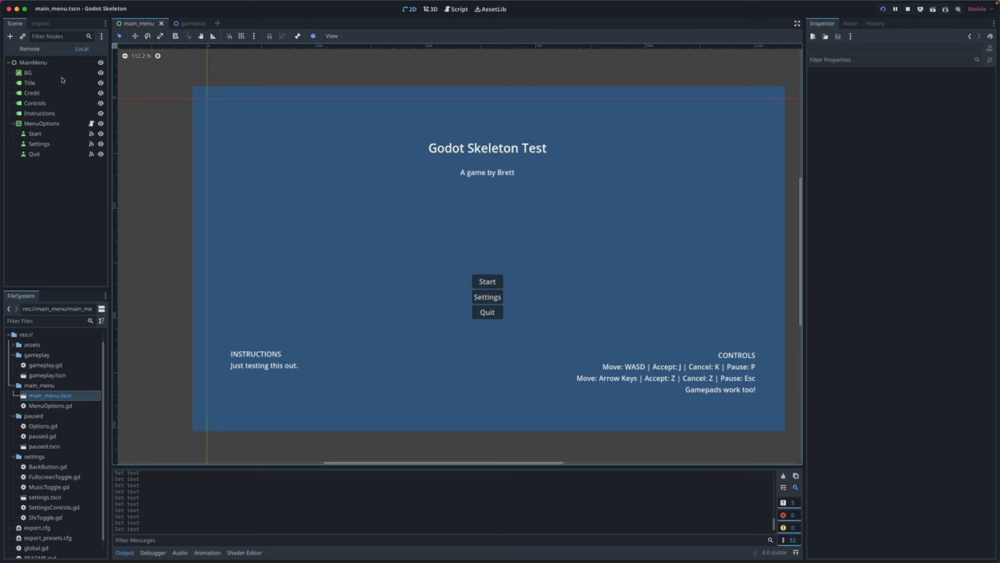
click(27, 72)
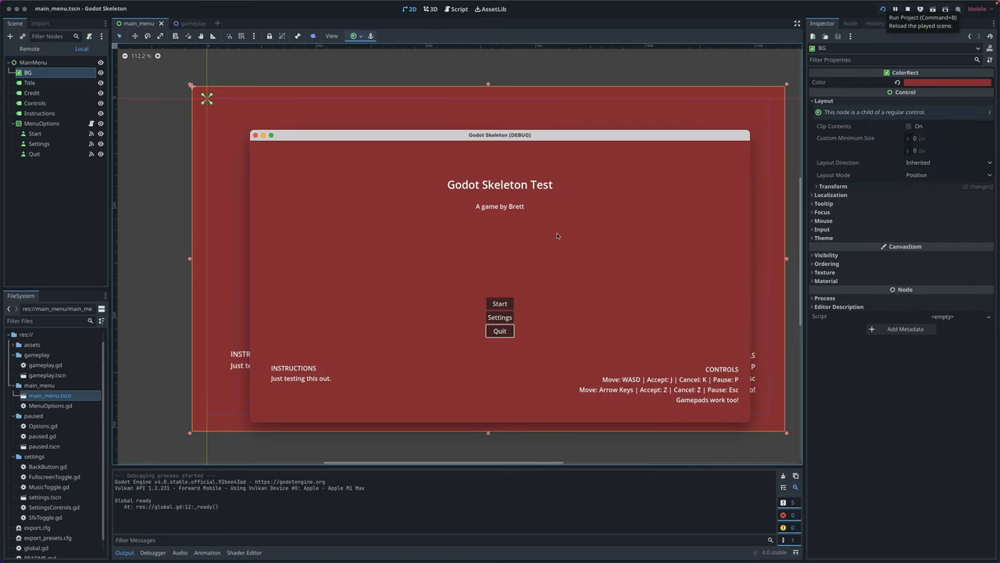
click(499, 303)
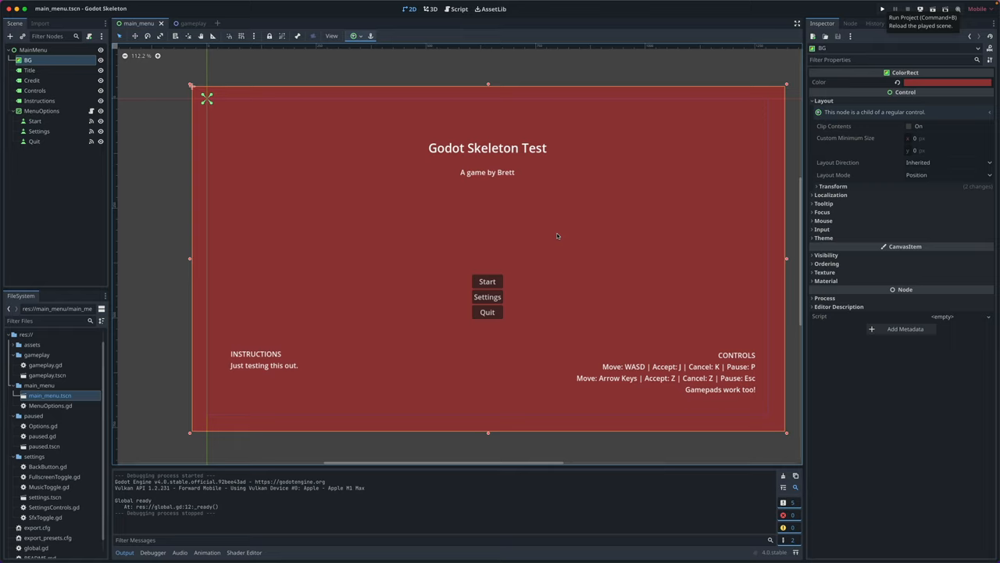
mouse_move(338, 74)
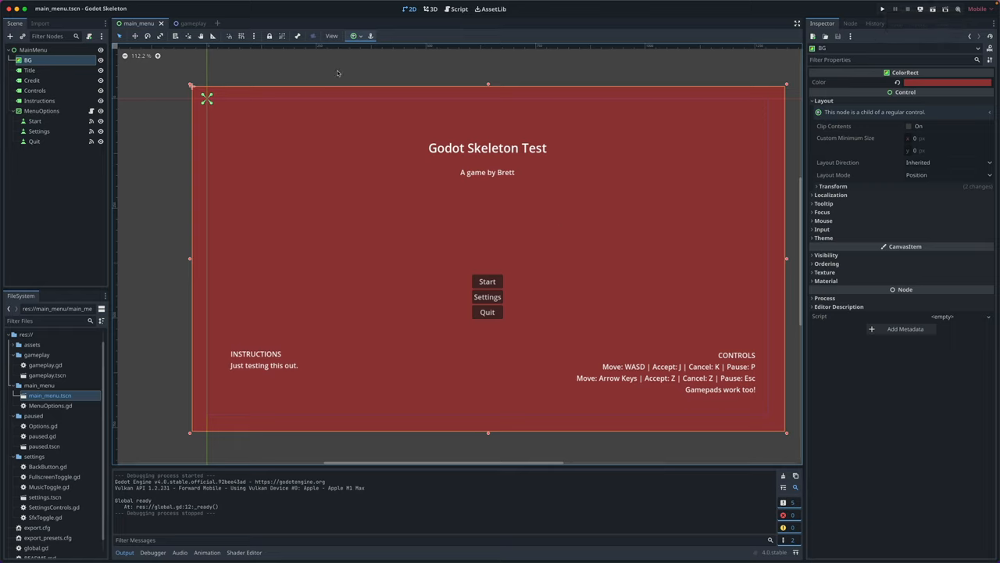
mouse_move(50, 405)
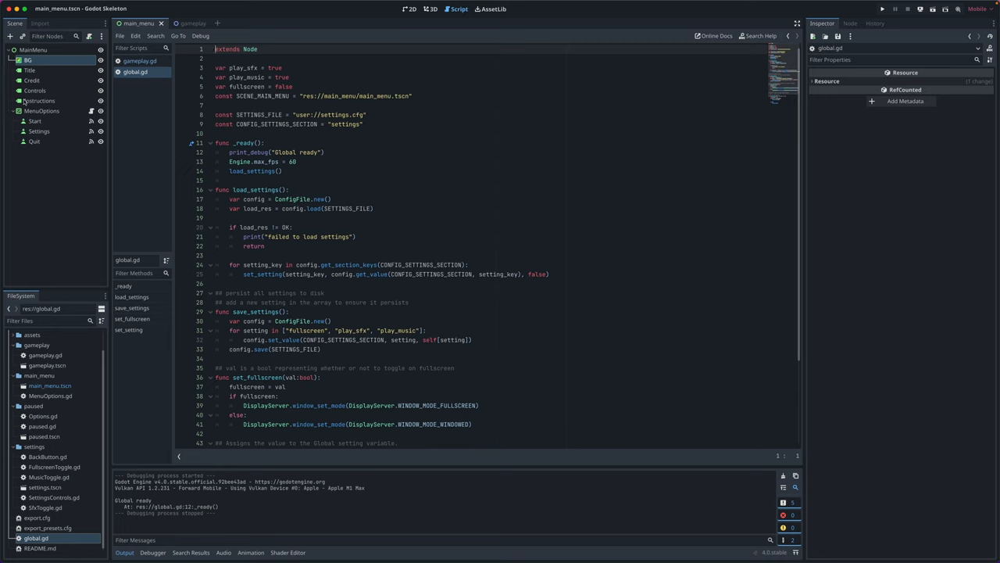
Step: In gameplay.gd, add 'if Global.play_sfx: $AudioStream.play()' under the ui_accept check
click(193, 23)
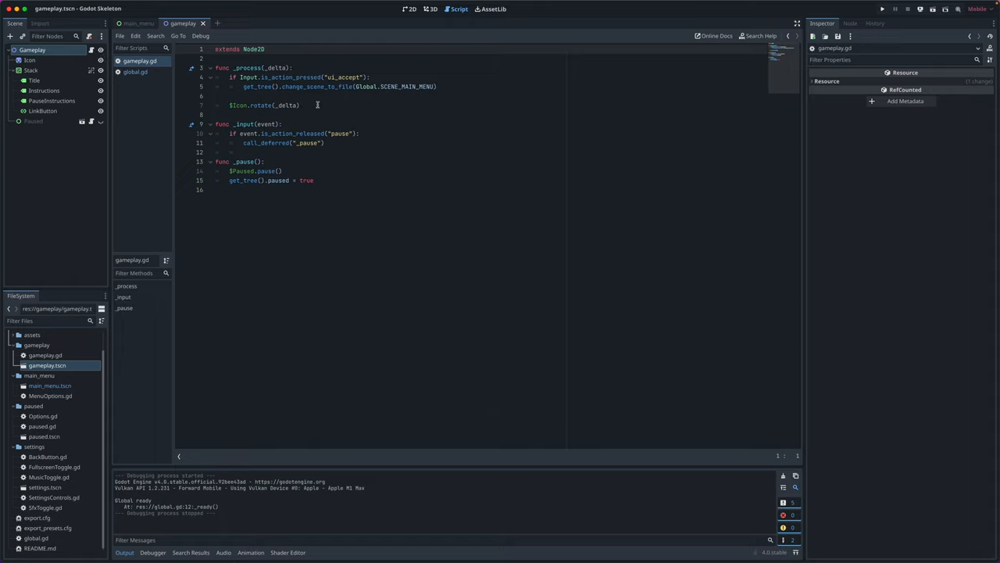
click(300, 104)
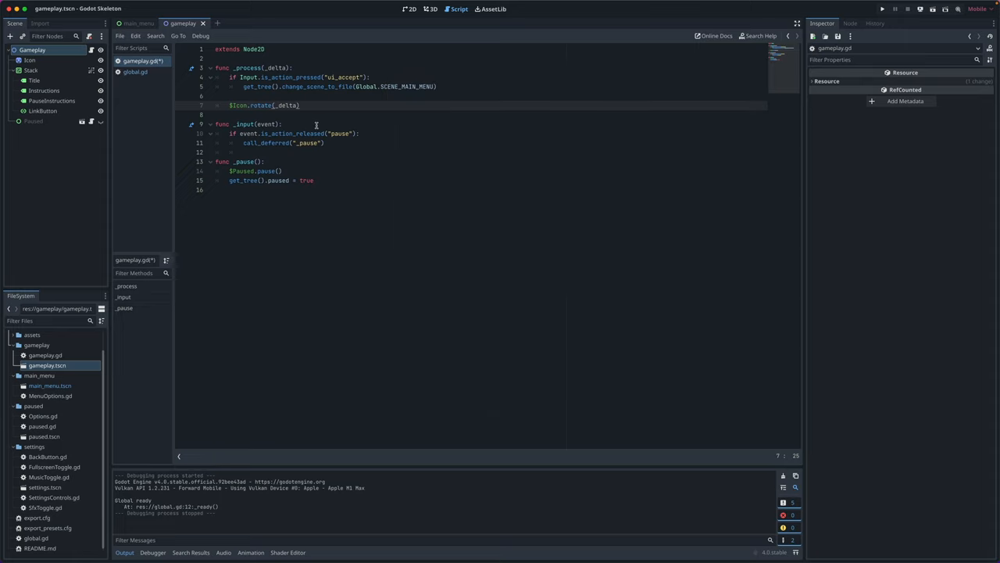
text(if In)
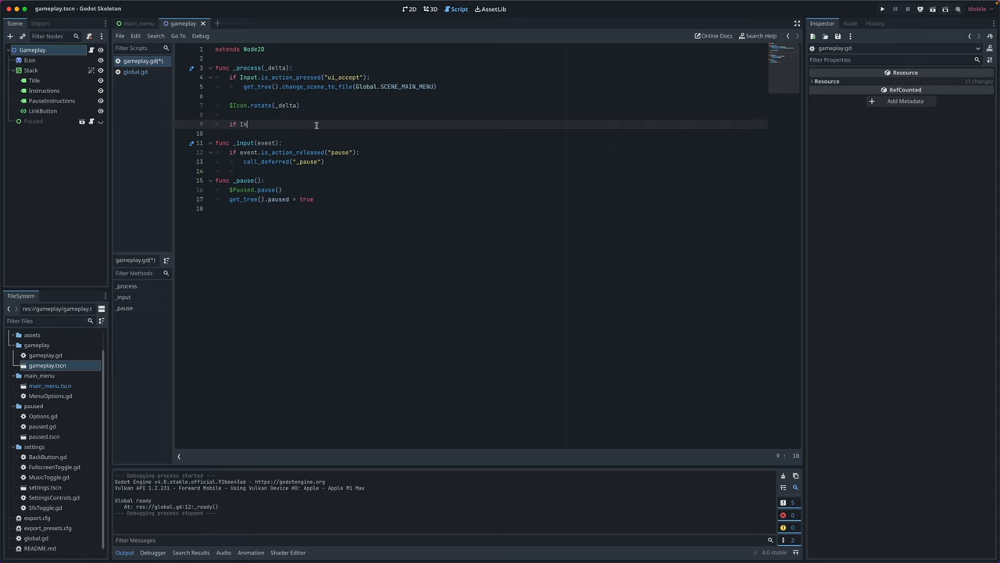
key(Backspace)
text(if)
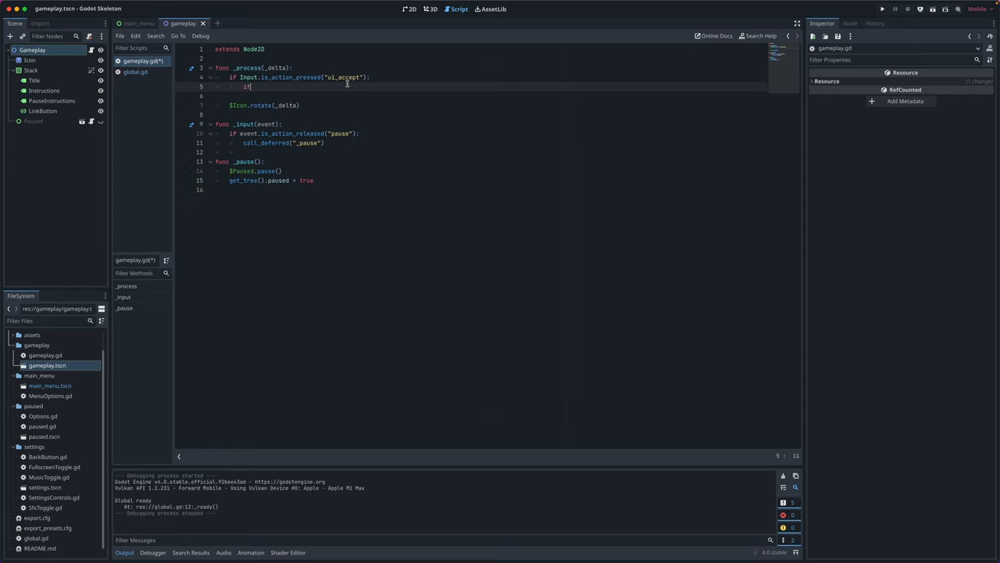
text(Global)
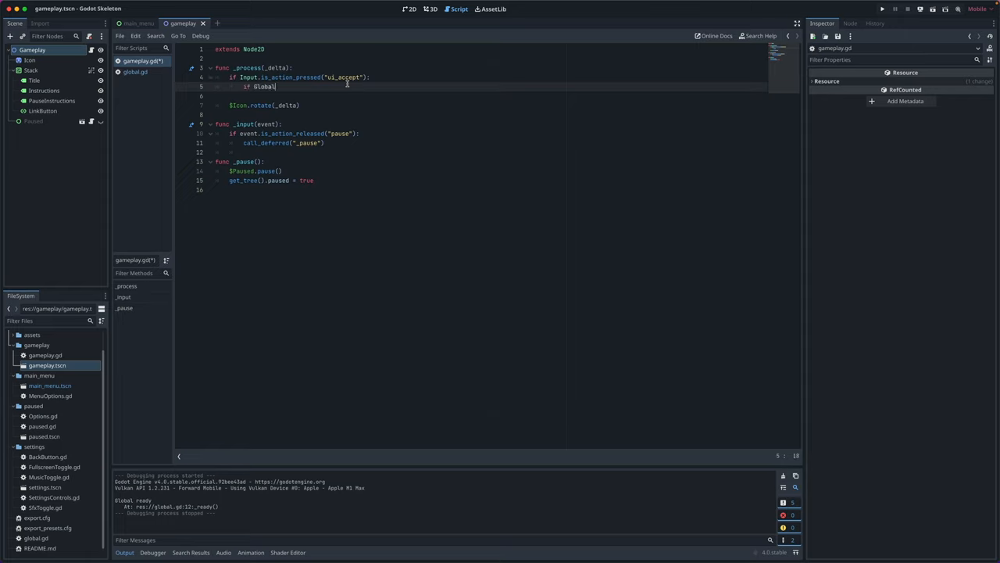
text(.play_sfx:)
text($)
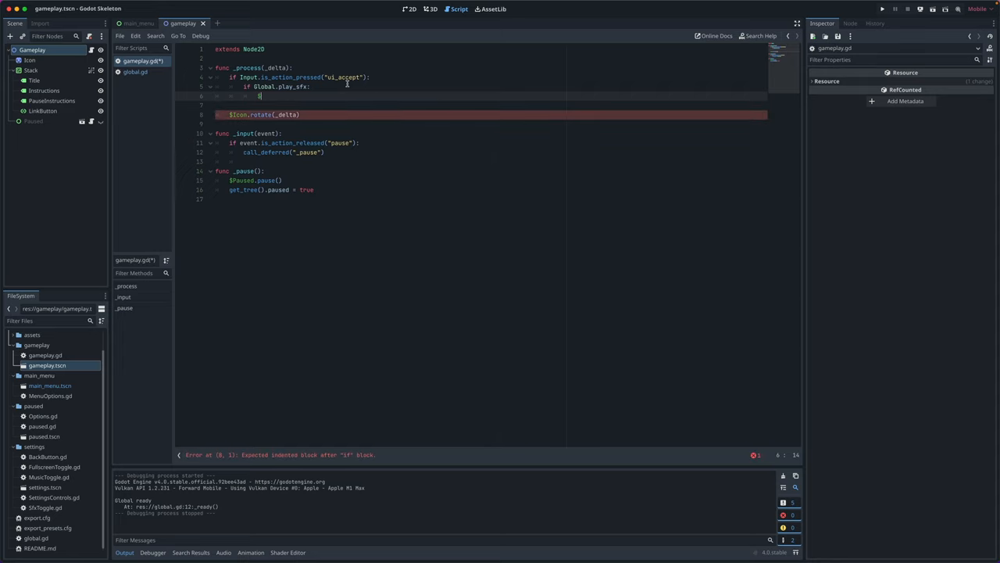
text(AudioStream.play()
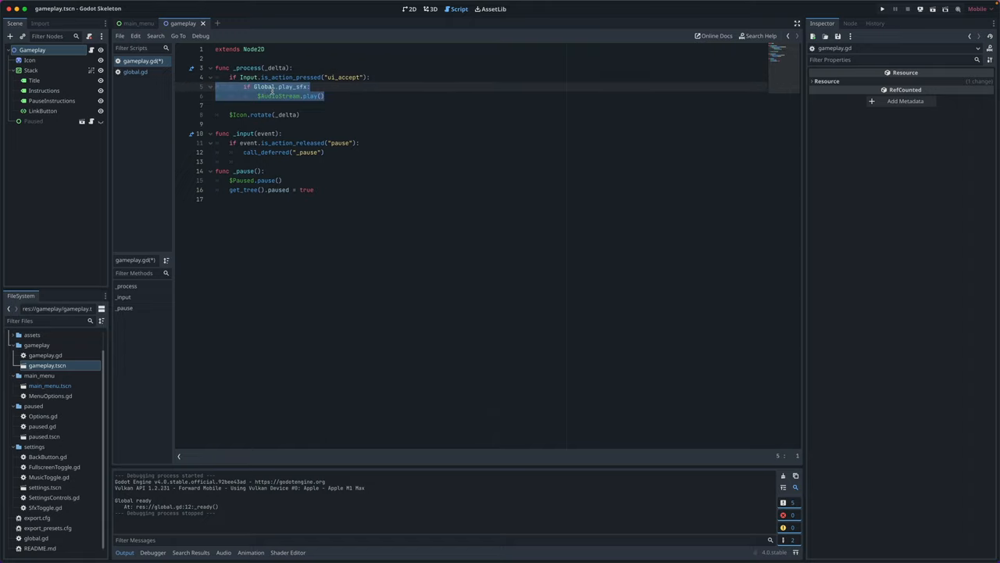
key(Delete)
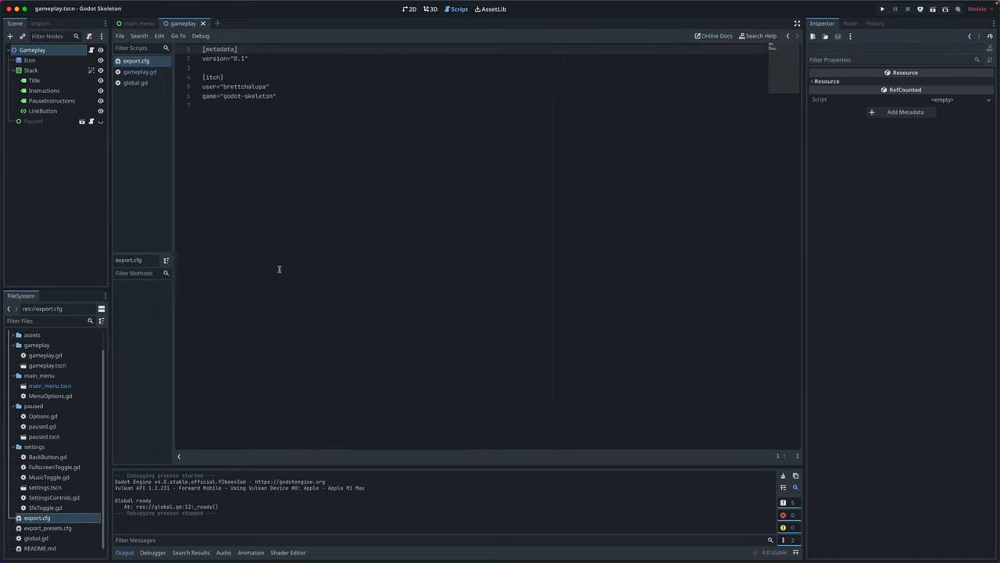
Step: Review load_settings in global.gd, then append a hyphen to the game value in export.cfg
key(cmd+a)
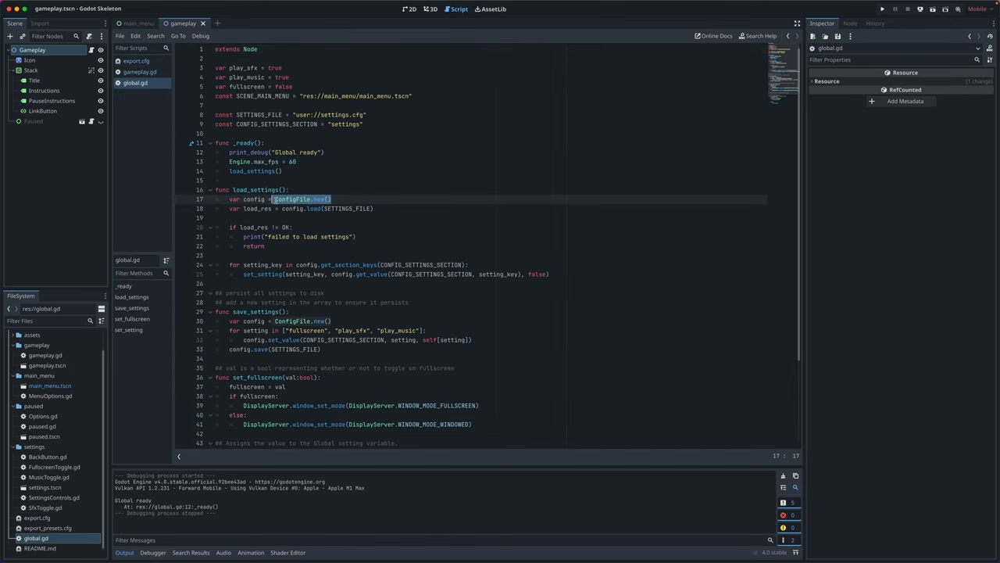
click(346, 208)
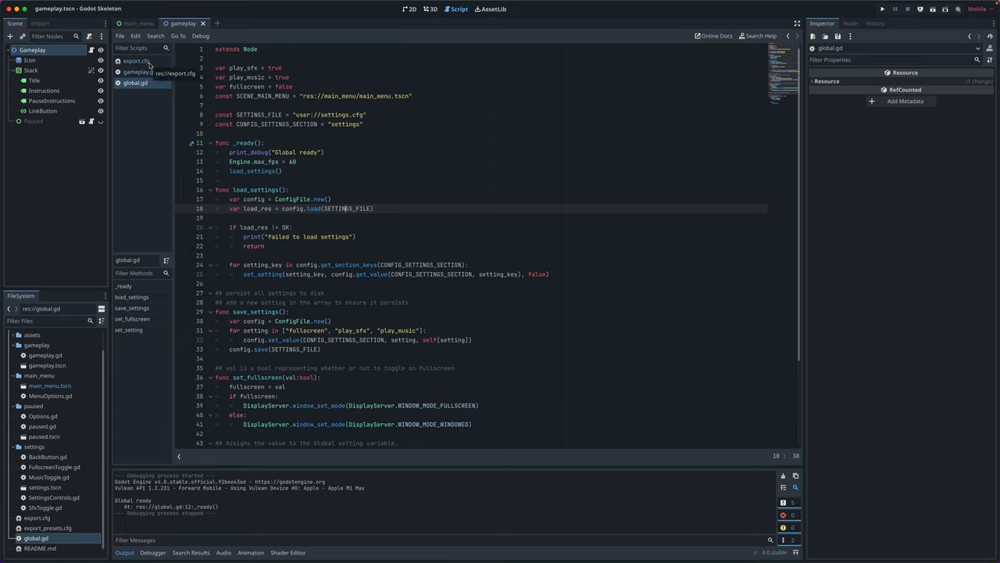
click(136, 61)
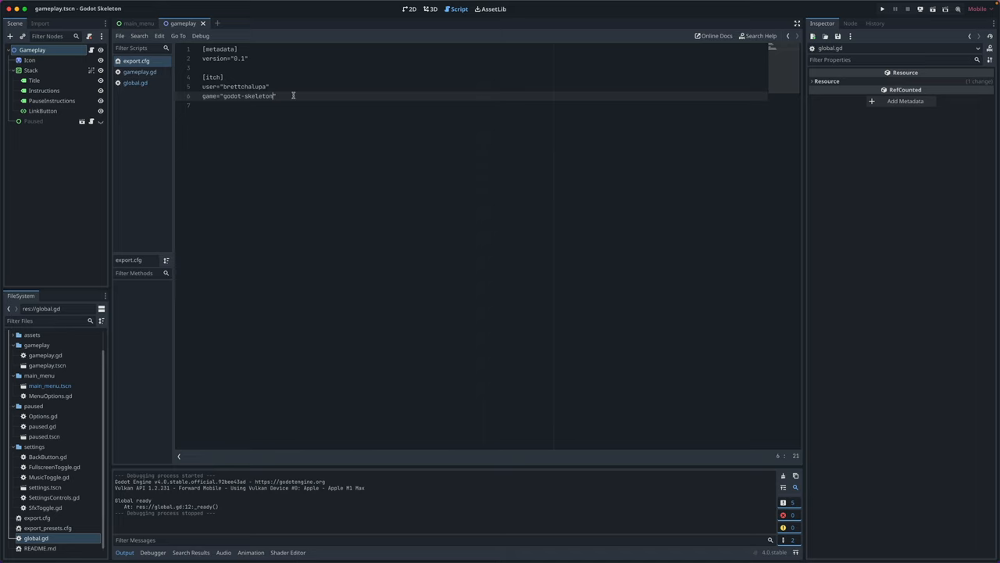
text(-)
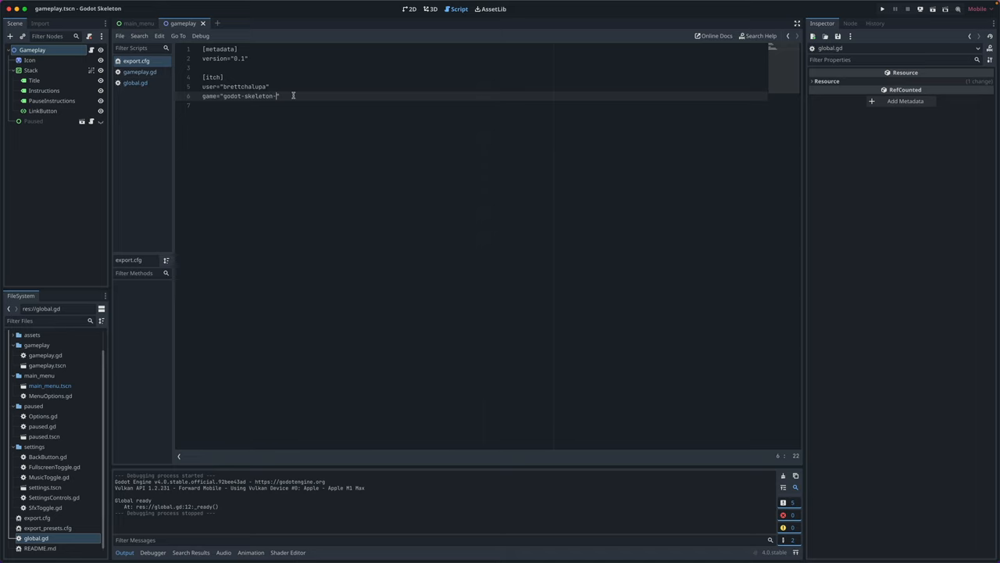
click(619, 182)
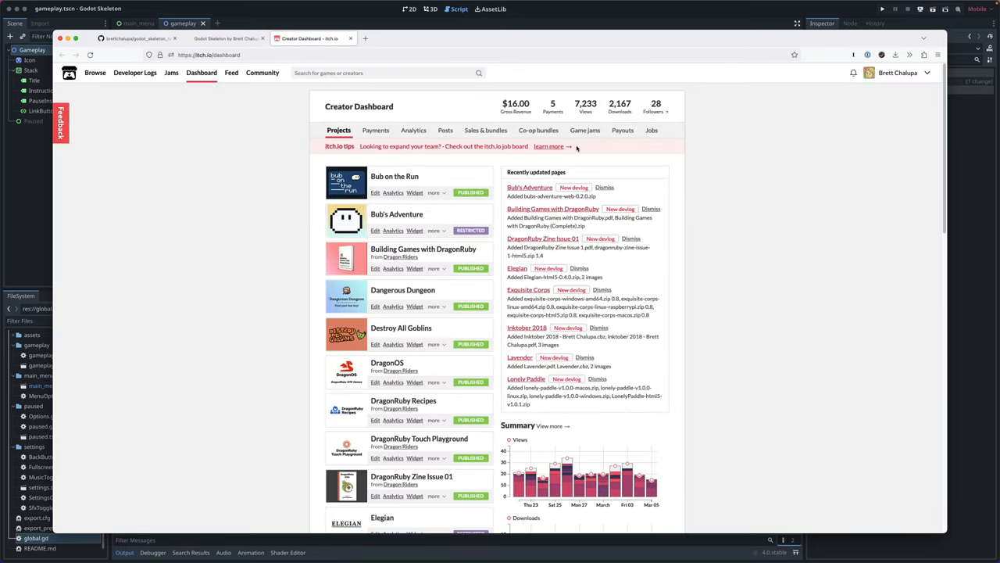
mouse_move(217, 93)
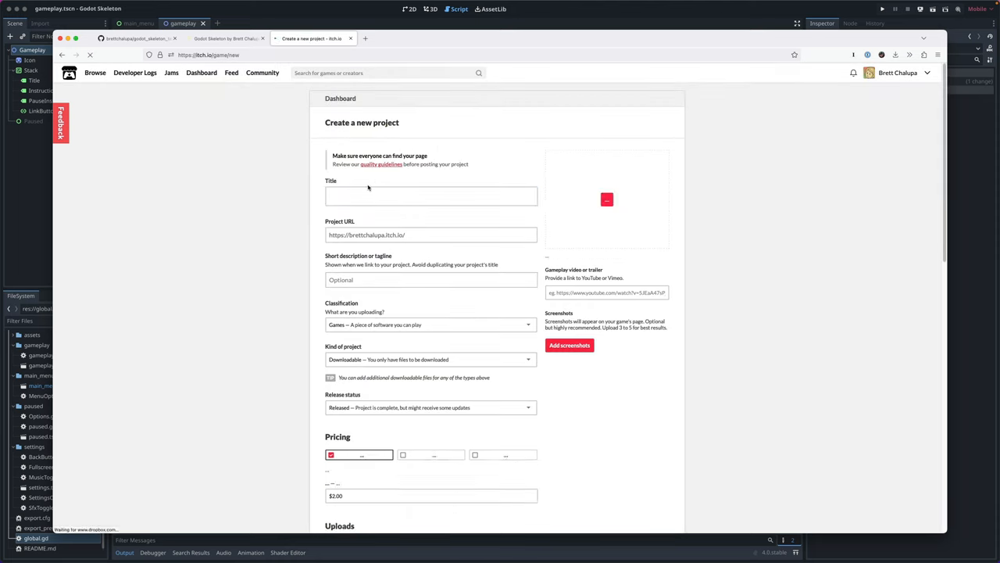
Step: Create the HTML itch.io project titled 'Godot Skeleton Test' and save it
text(Godot Skeleton)
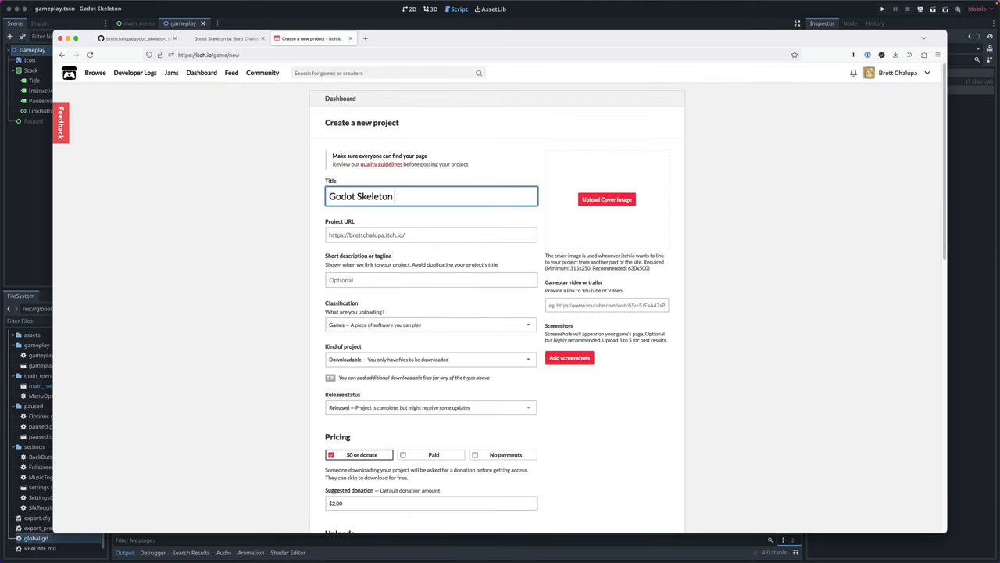
text(Test)
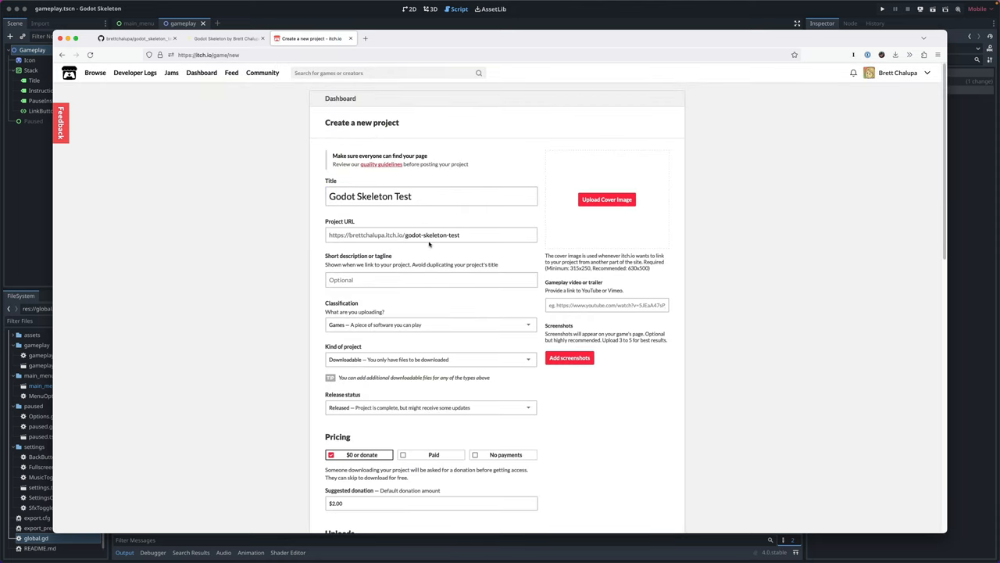
click(431, 360)
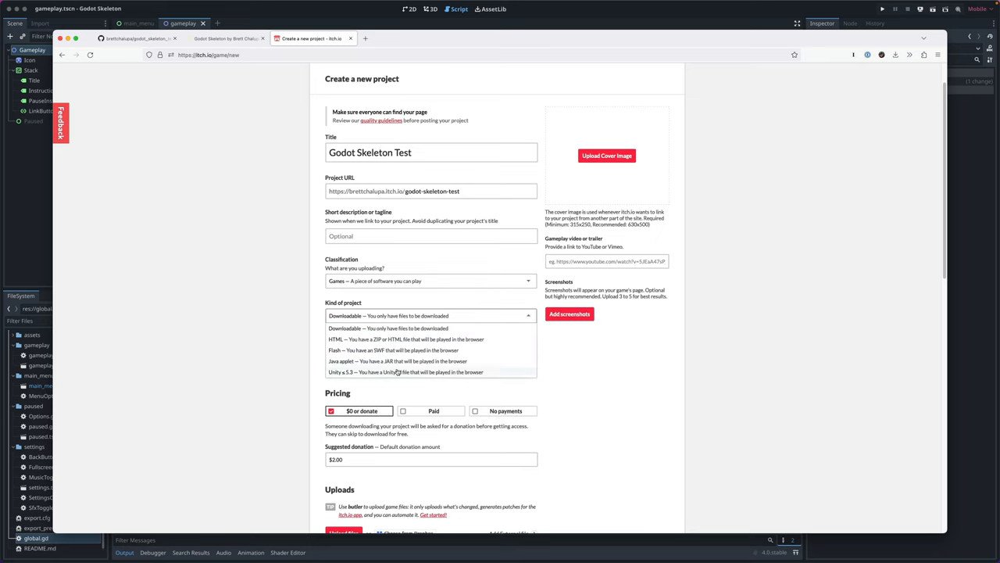
click(406, 338)
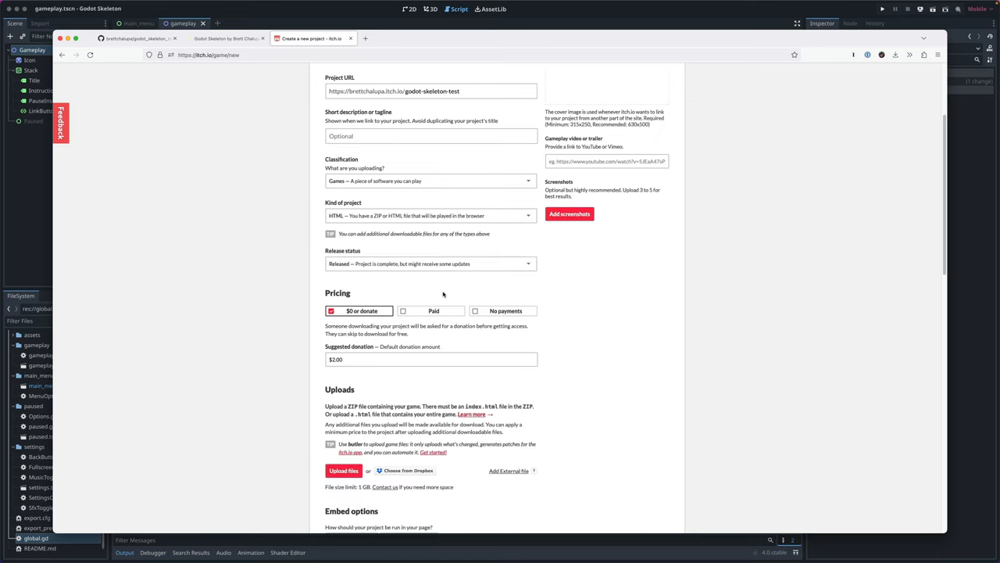
scroll(down, 3)
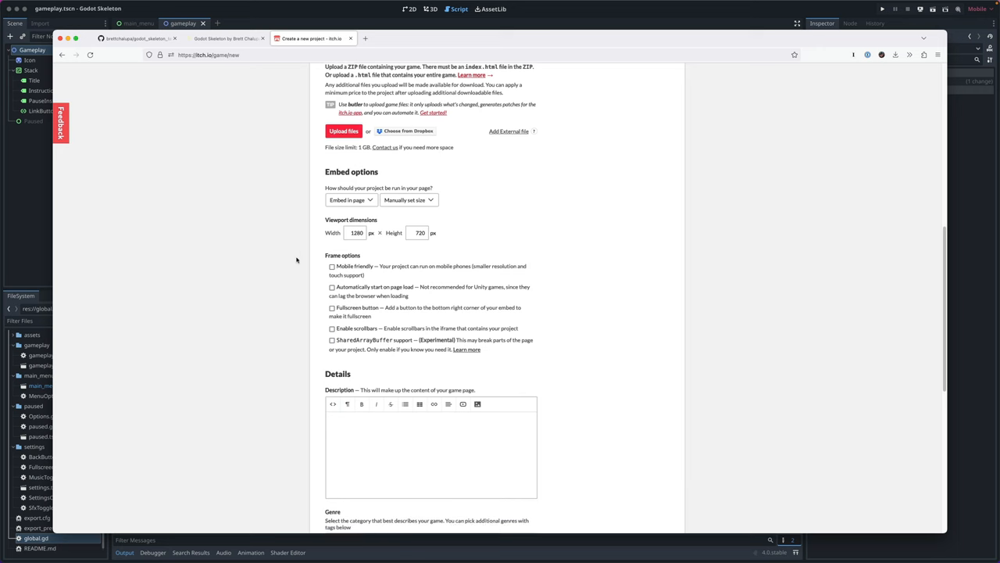
scroll(down, 3)
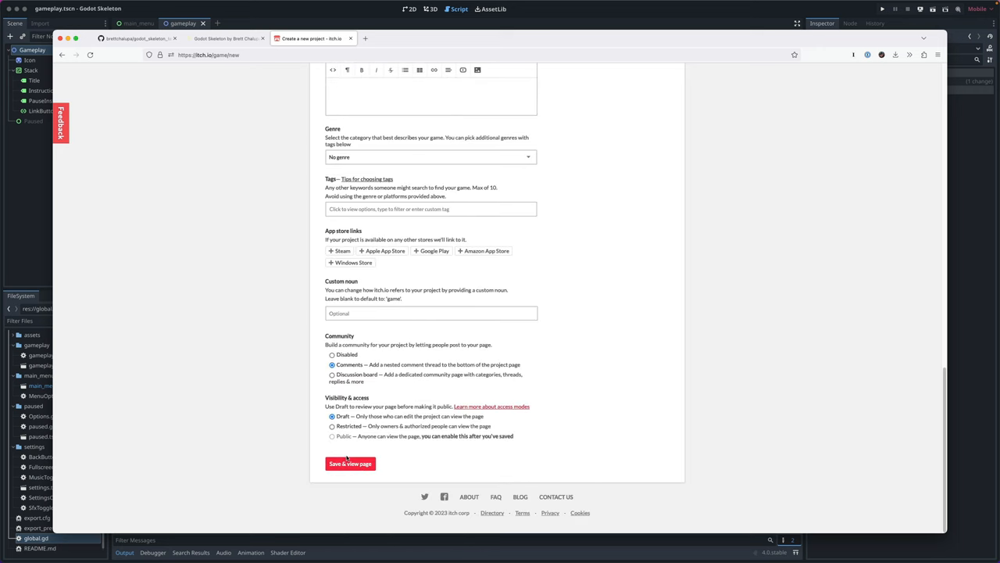
click(350, 463)
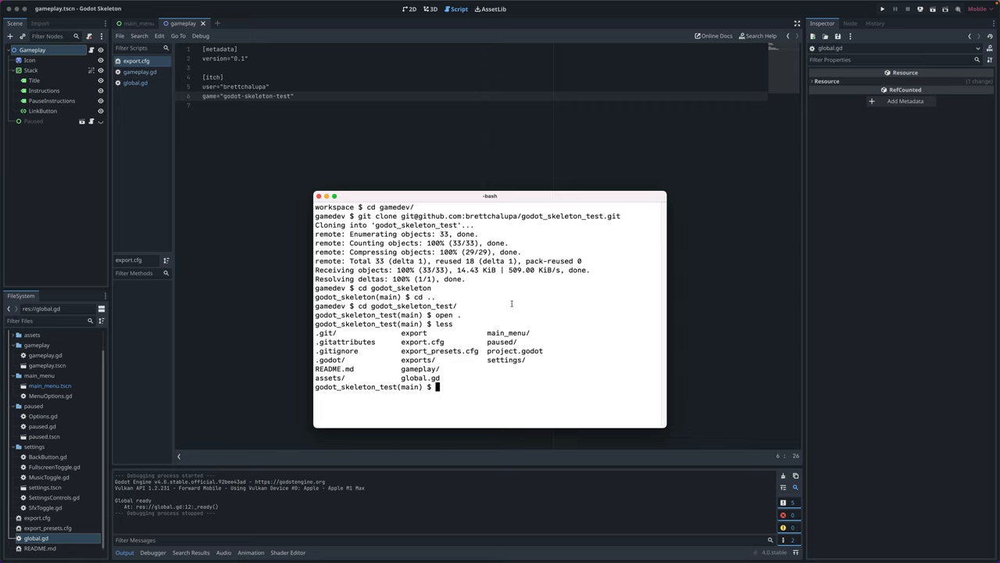
Step: Run the project's ./export script in Terminal to start the headless Godot exports
text(./exe)
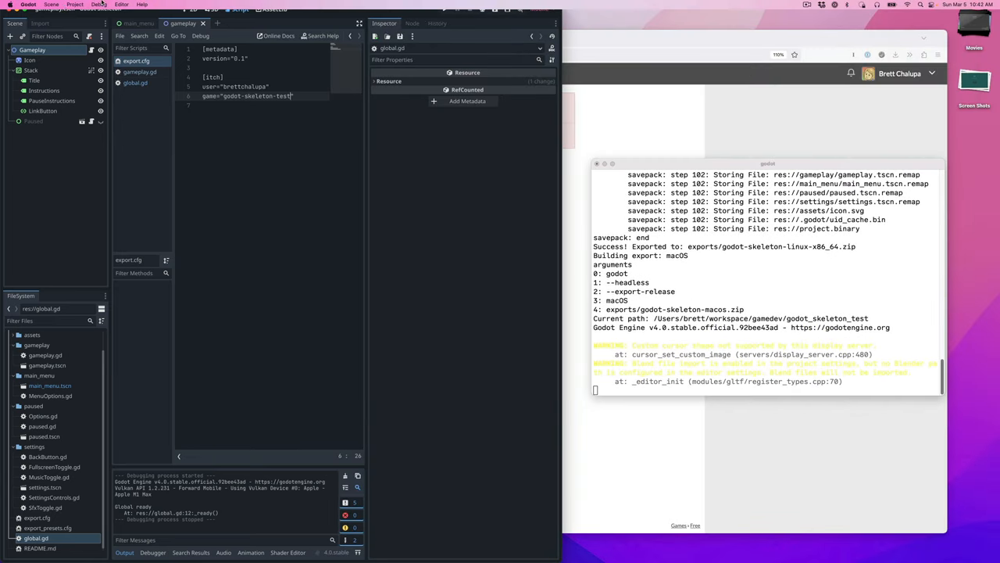
Step: View the Web, Linux, macOS and Windows export presets while butler uploads the builds
click(74, 5)
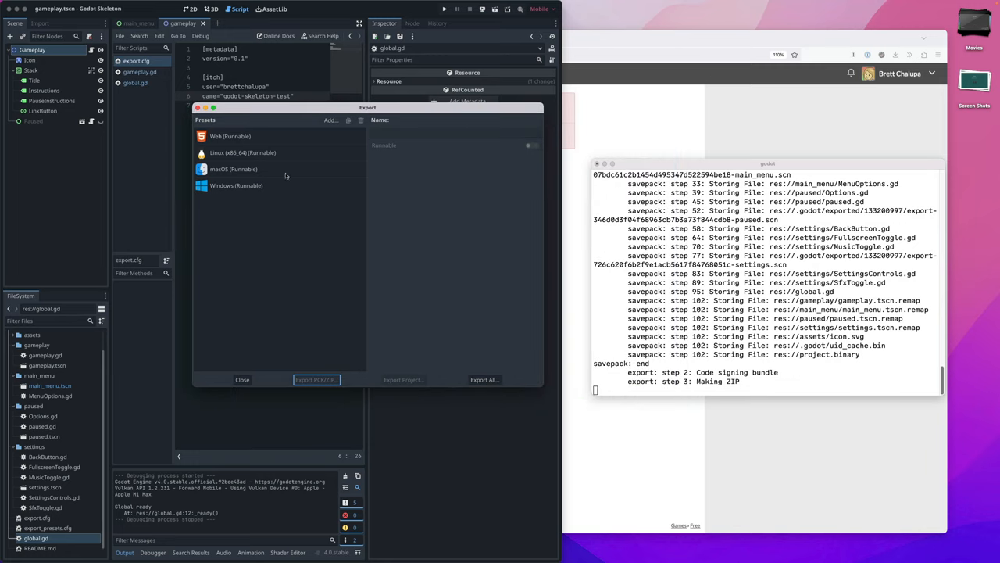
mouse_move(260, 136)
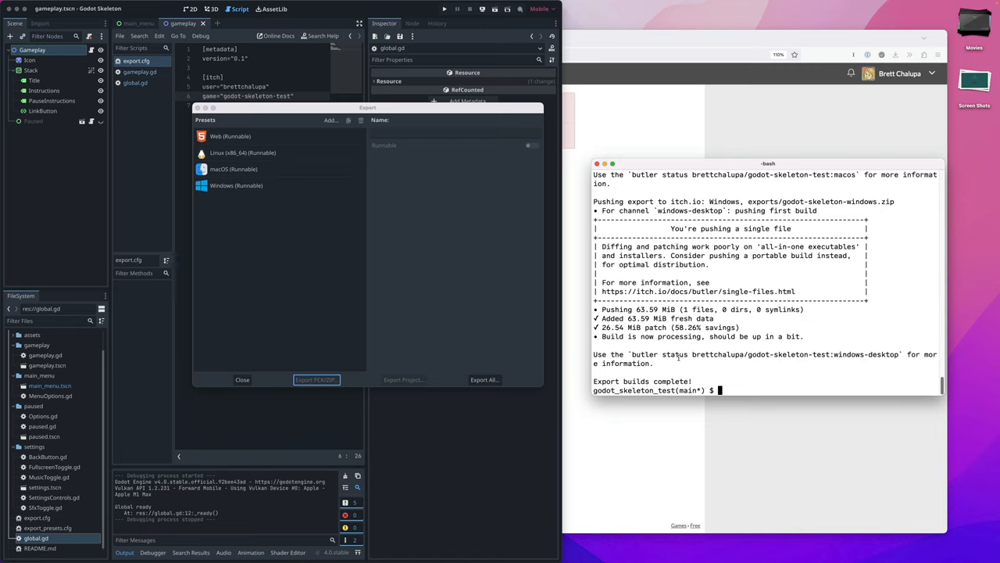
text(open exports/)
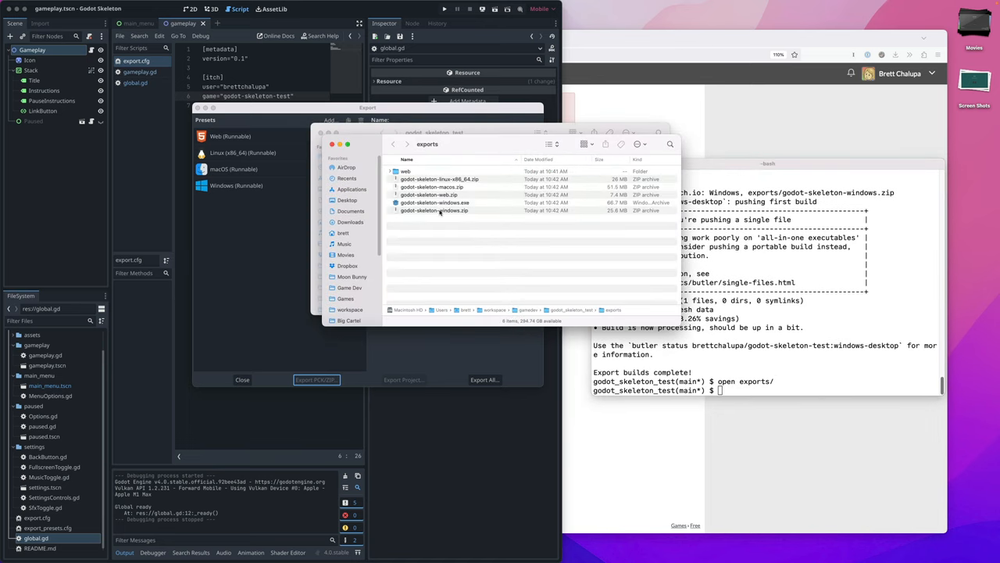
Step: Check the macOS and Windows build zips in the exports folder
click(434, 202)
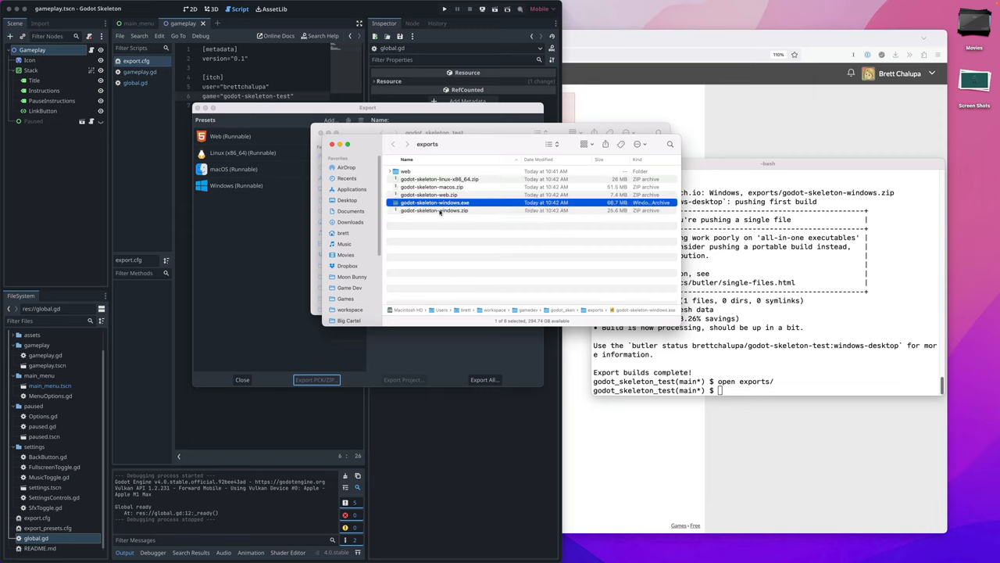
click(431, 187)
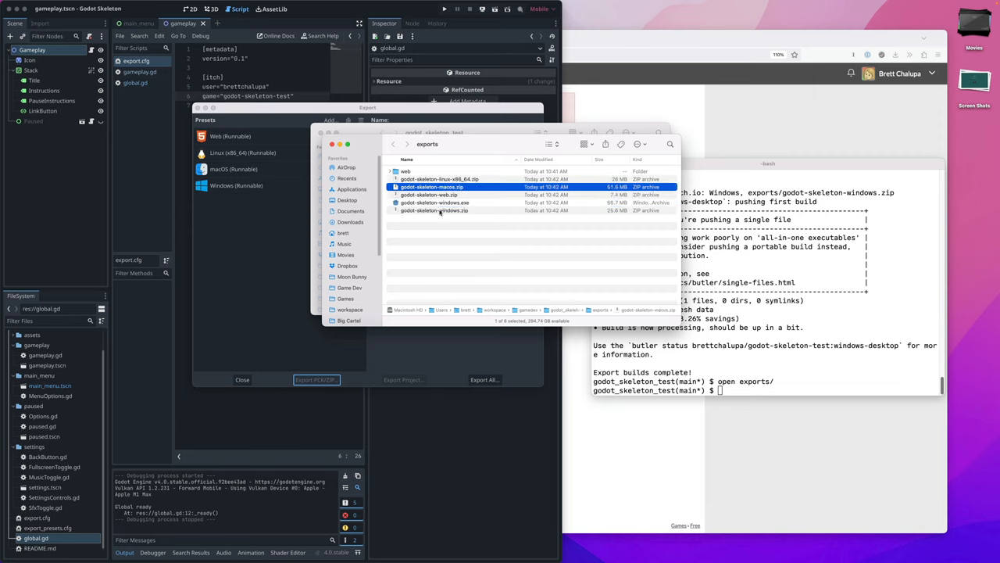
click(439, 179)
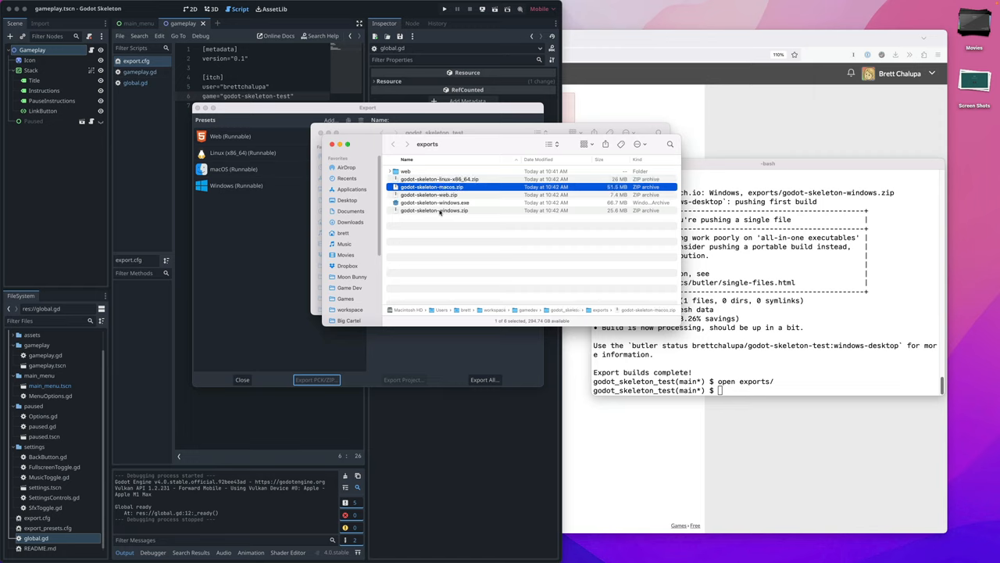
click(434, 210)
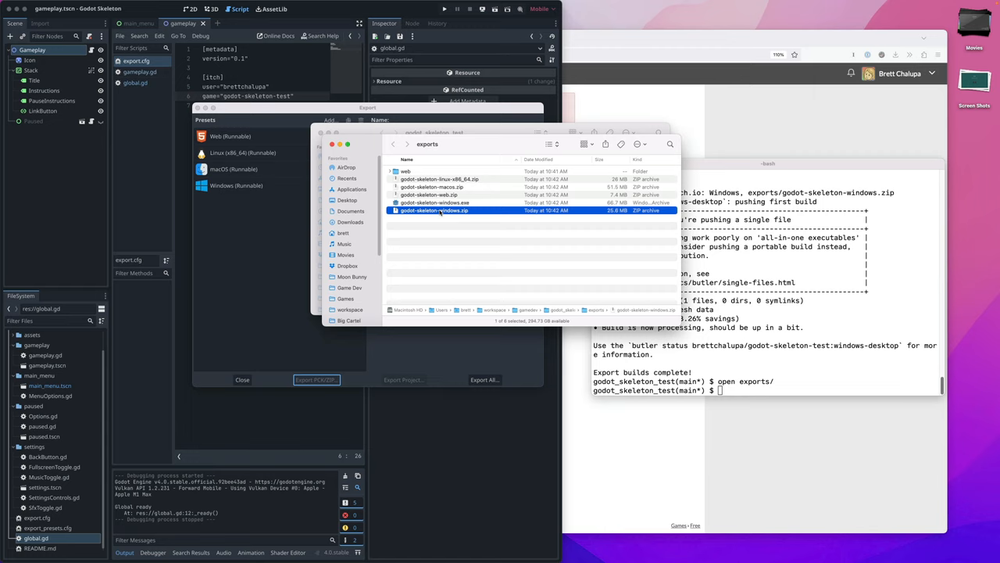
click(434, 202)
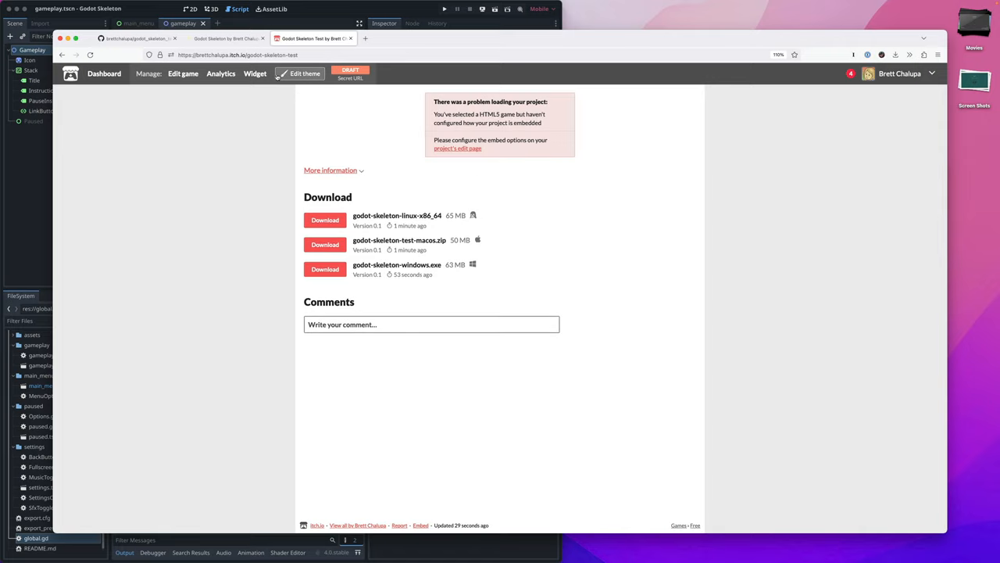
mouse_move(231, 110)
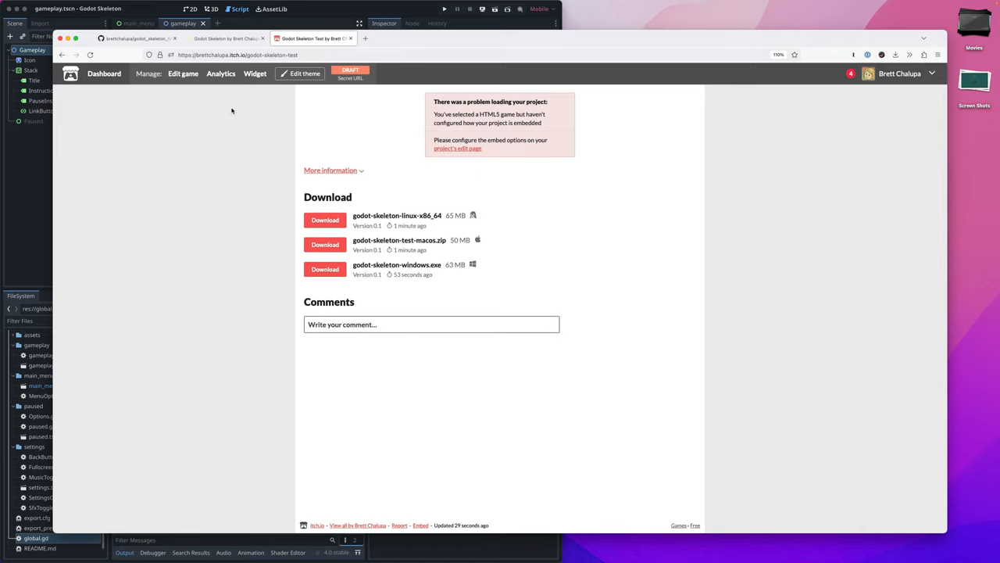
Step: Edit the game to embed the web build at 1280×720 with SharedArrayBuffer support
click(458, 149)
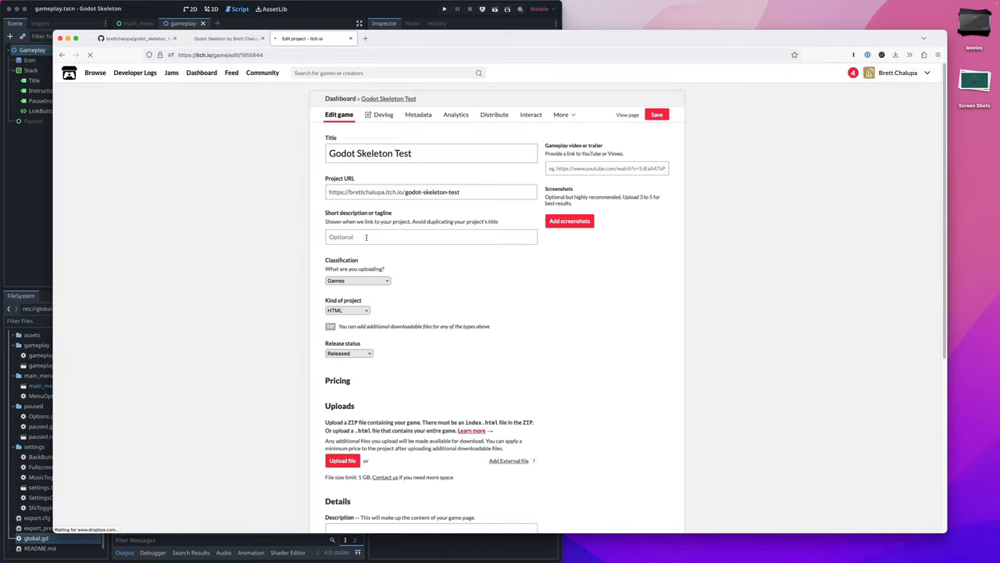
scroll(down, 3)
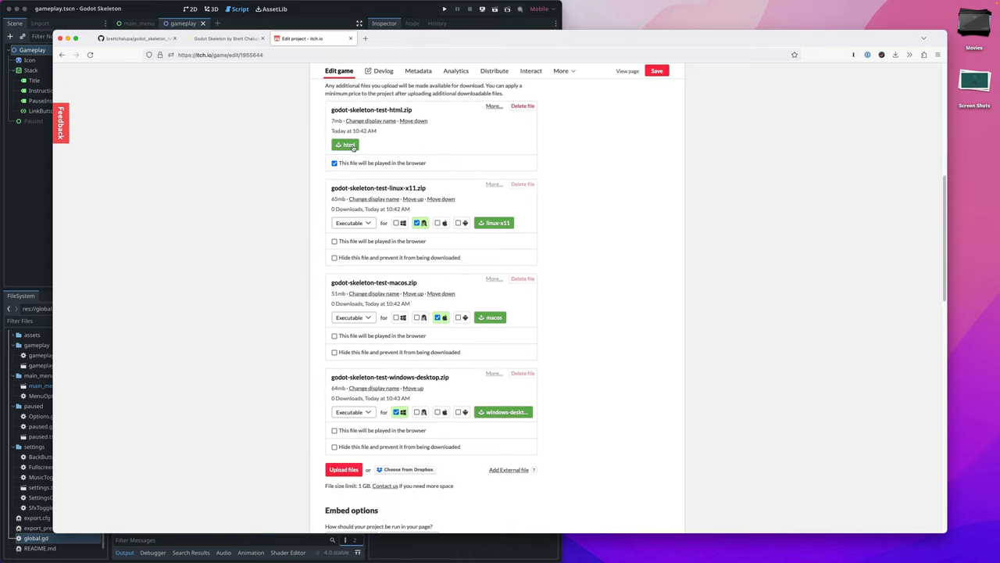
scroll(down, 3)
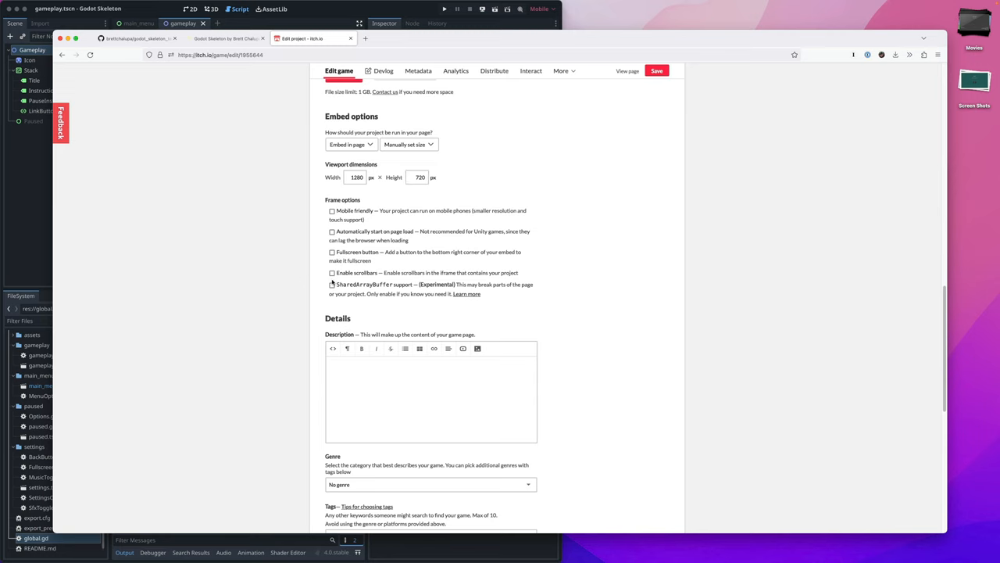
click(332, 283)
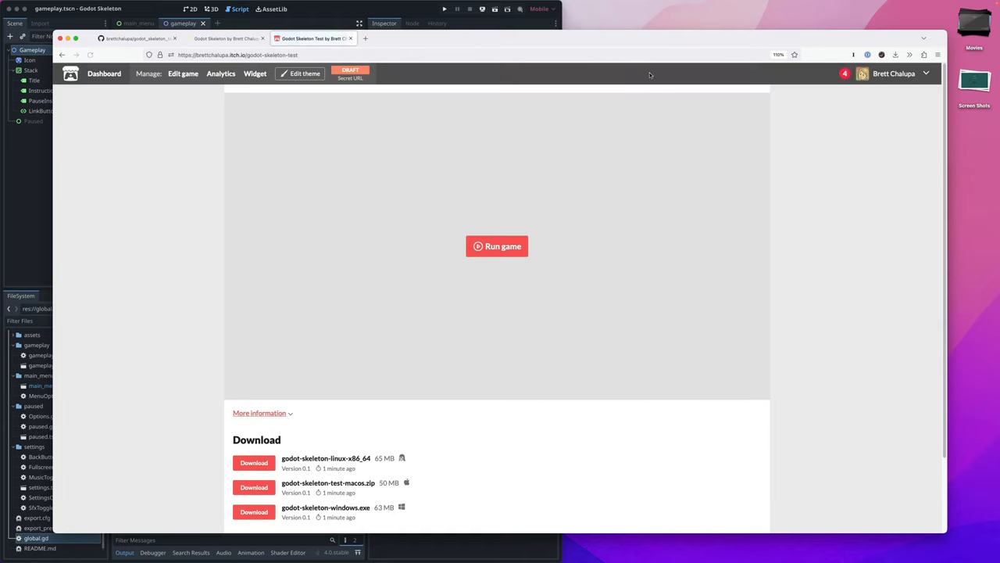
Step: Run the embedded game and watch it sit on its loading bar
click(497, 246)
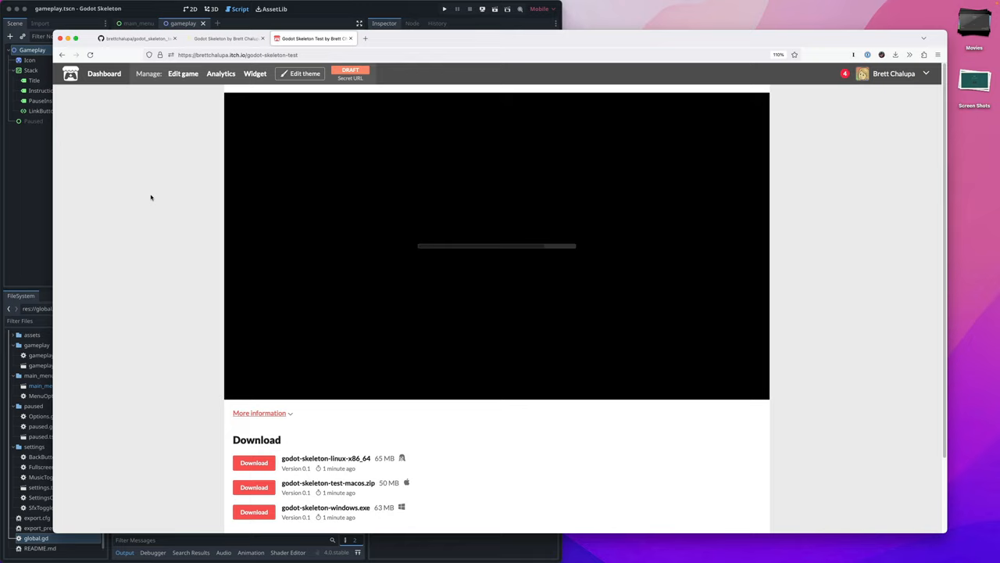
scroll(down, 3)
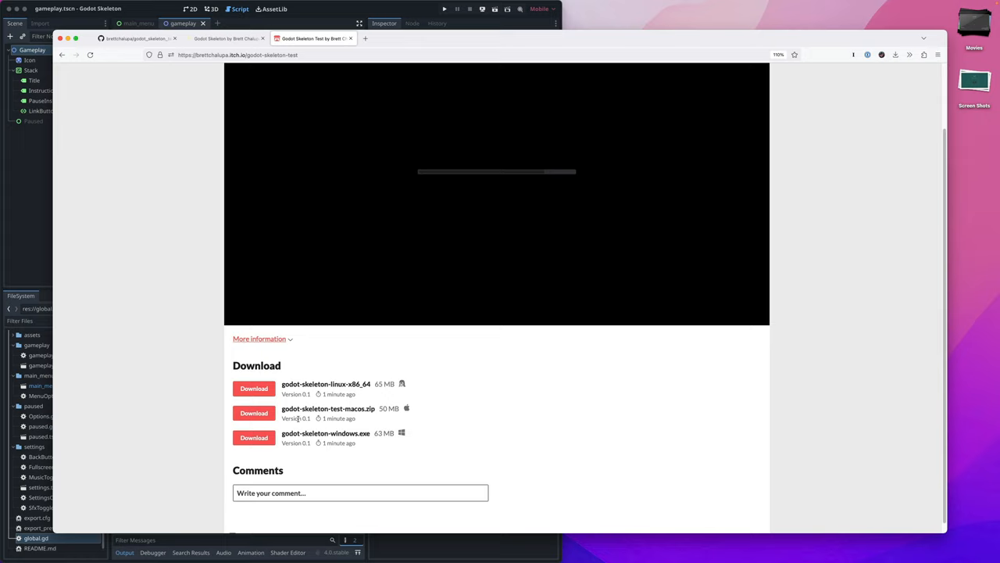
mouse_move(189, 333)
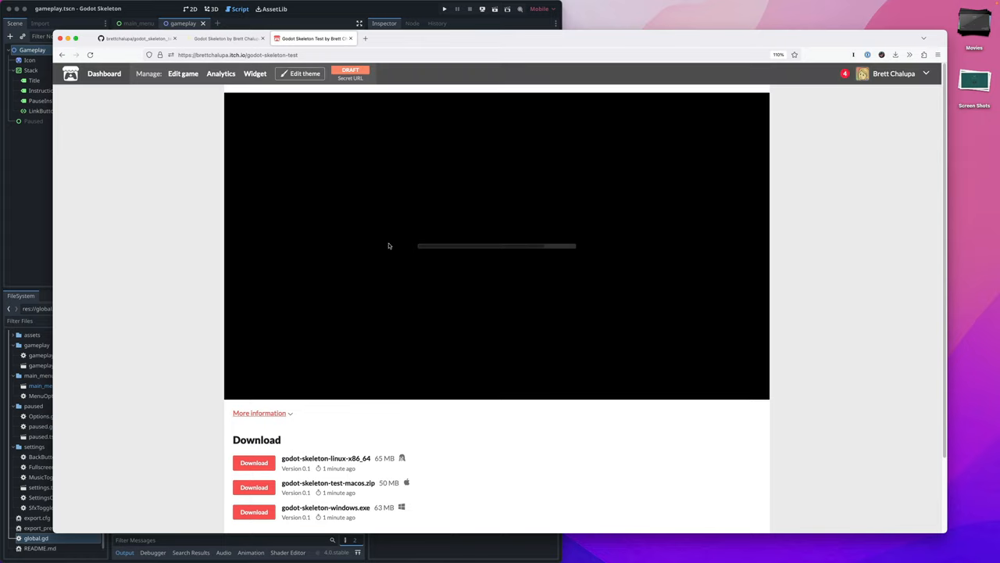
mouse_move(511, 248)
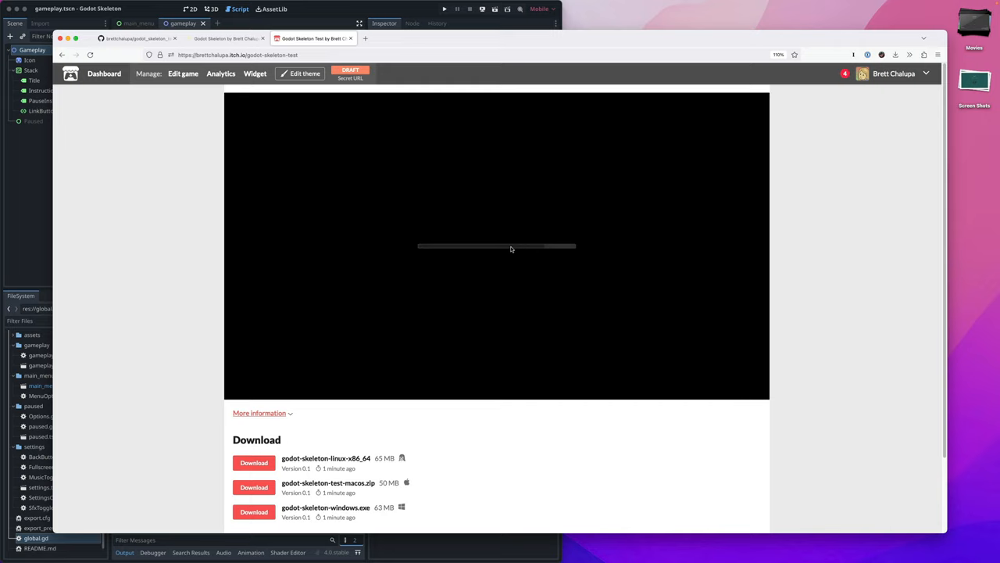
mouse_move(735, 213)
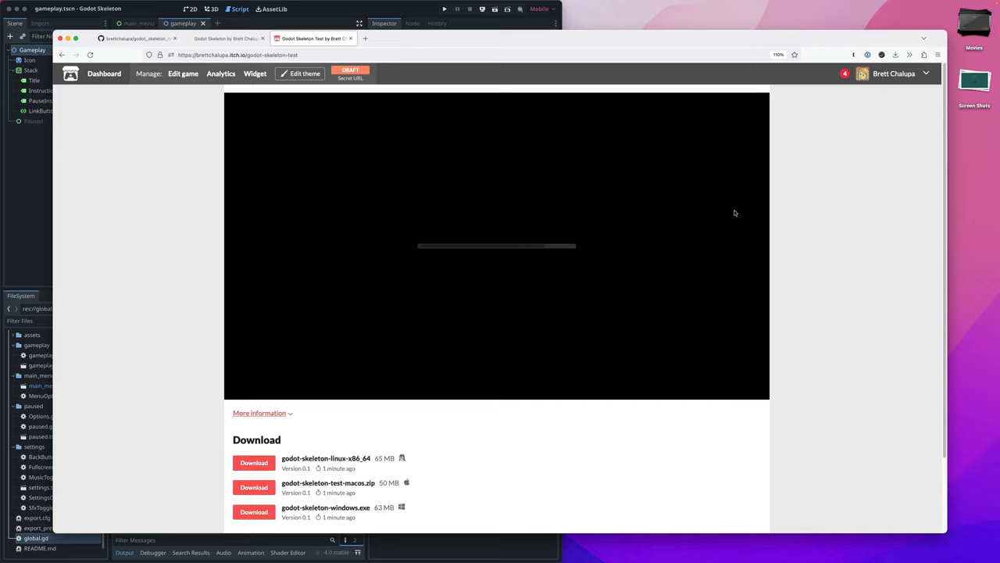
mouse_move(831, 206)
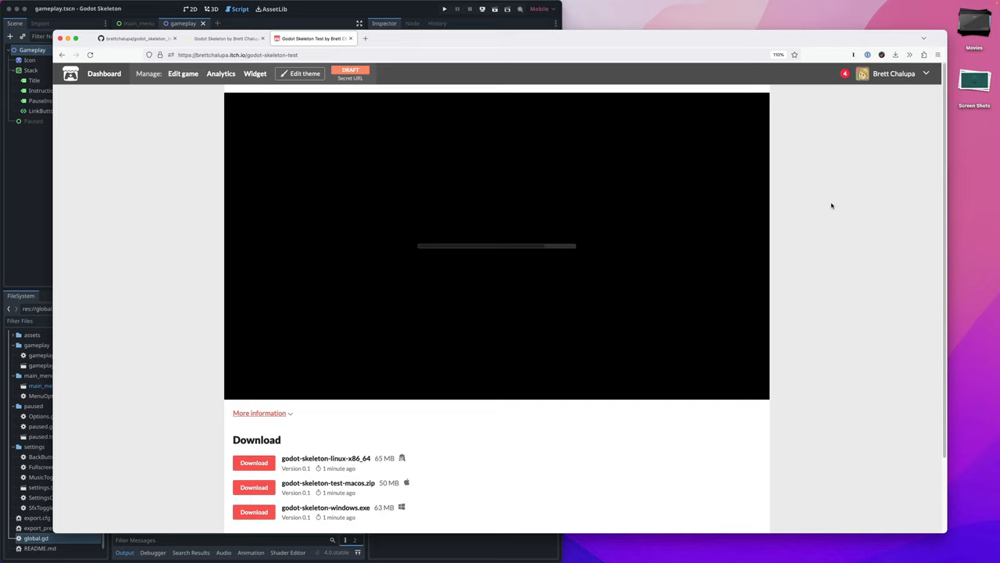
mouse_move(823, 180)
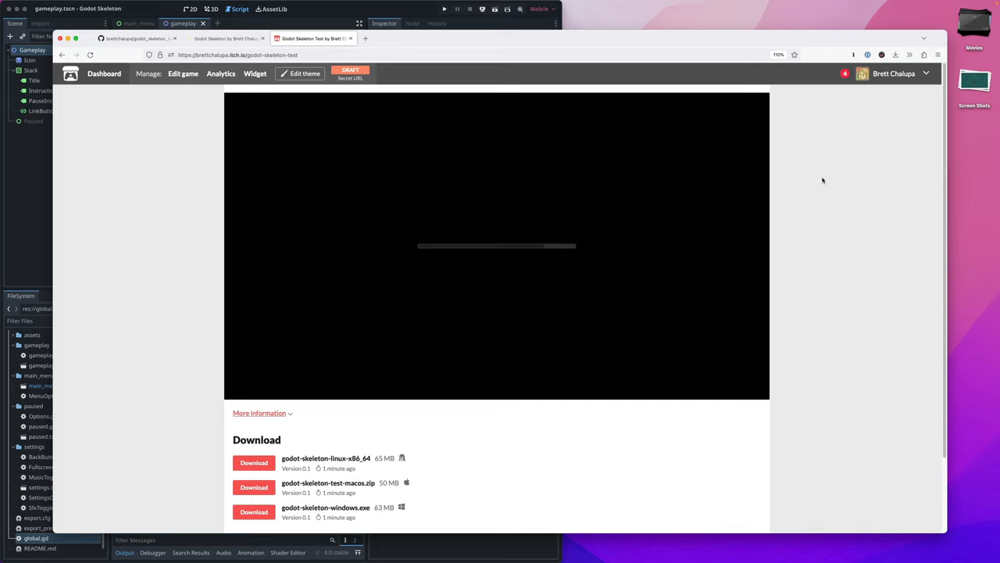
mouse_move(818, 209)
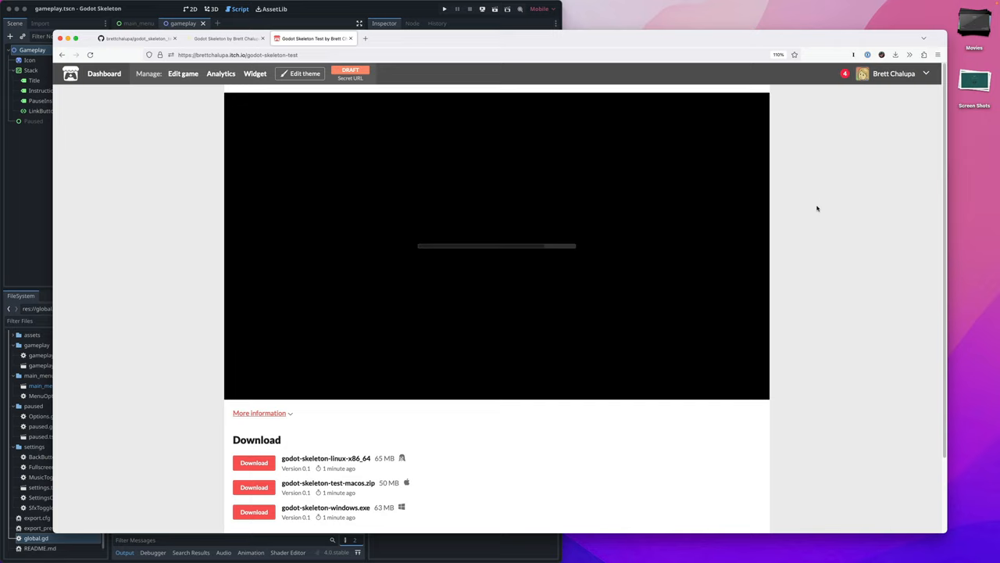
mouse_move(816, 211)
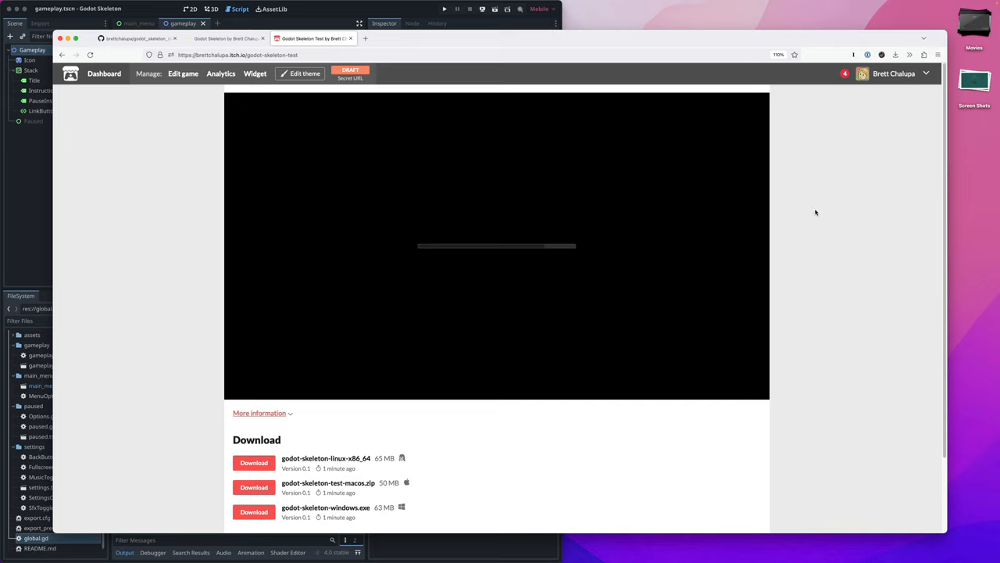
Step: Open and close the developer tools, then start the game and return to its main menu
right_click(815, 213)
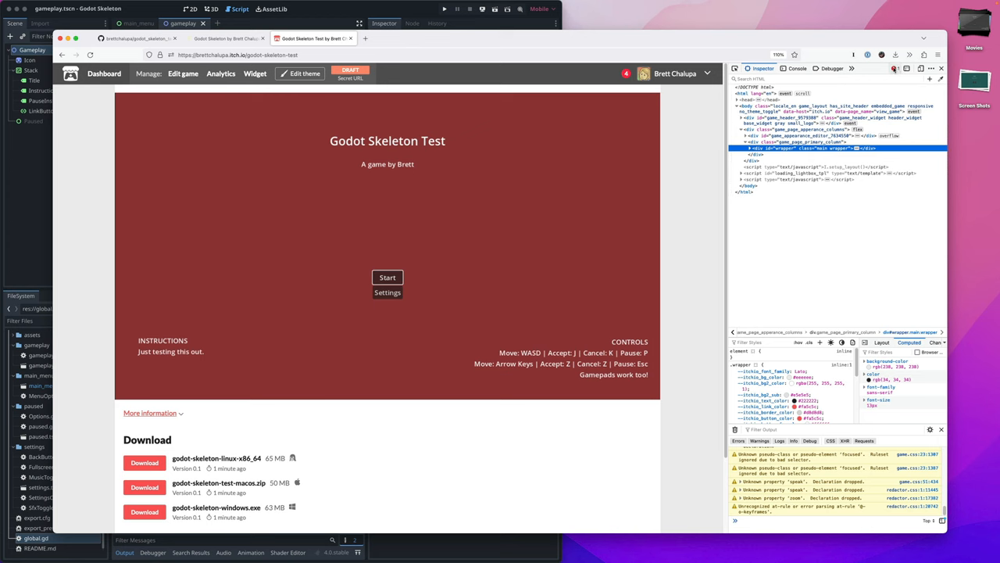
click(797, 68)
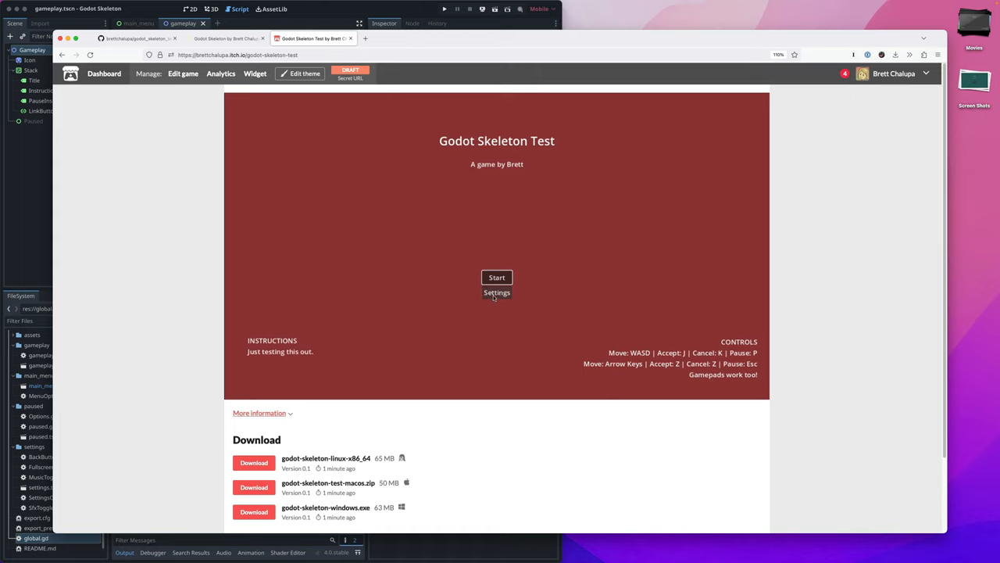
mouse_move(538, 281)
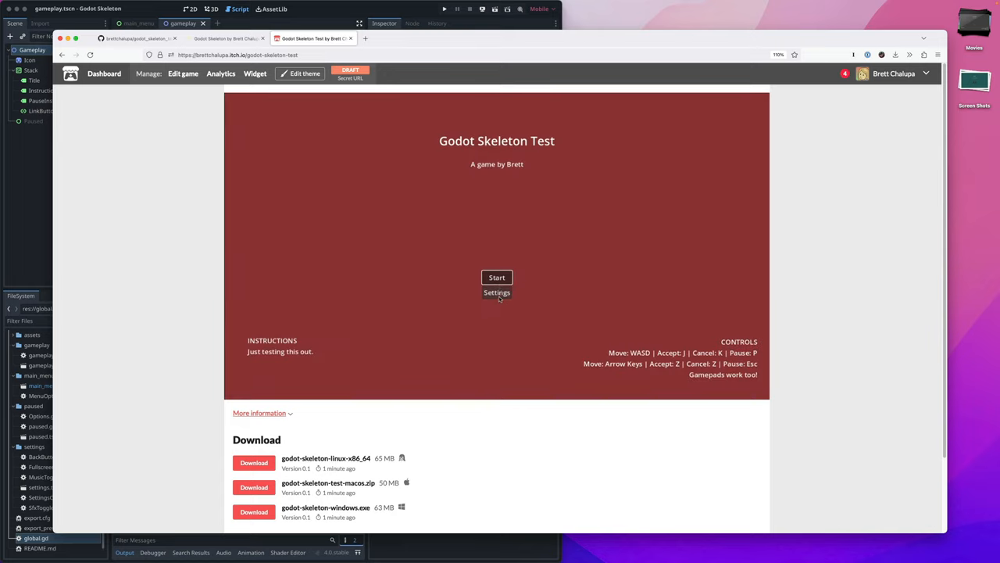
click(497, 278)
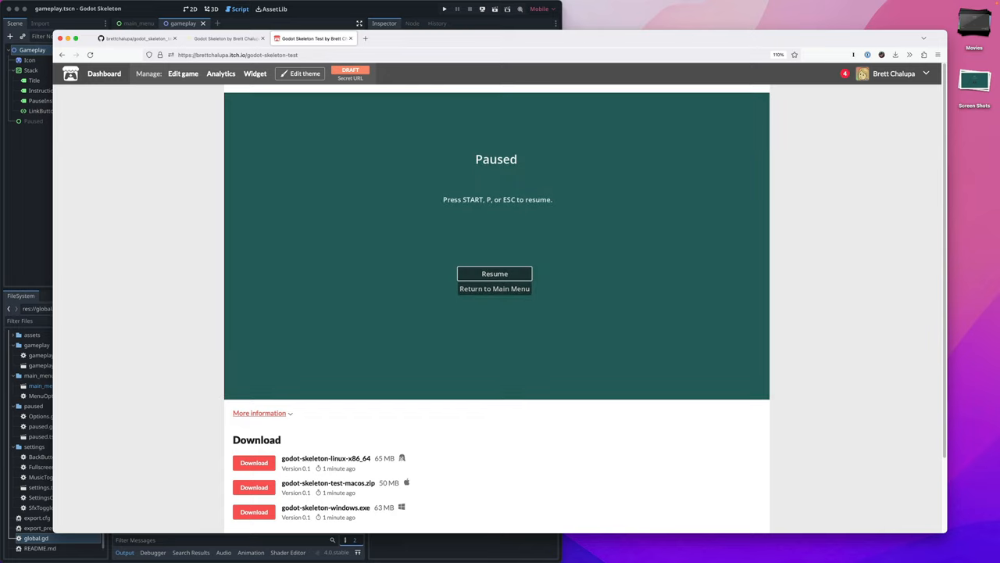
click(494, 273)
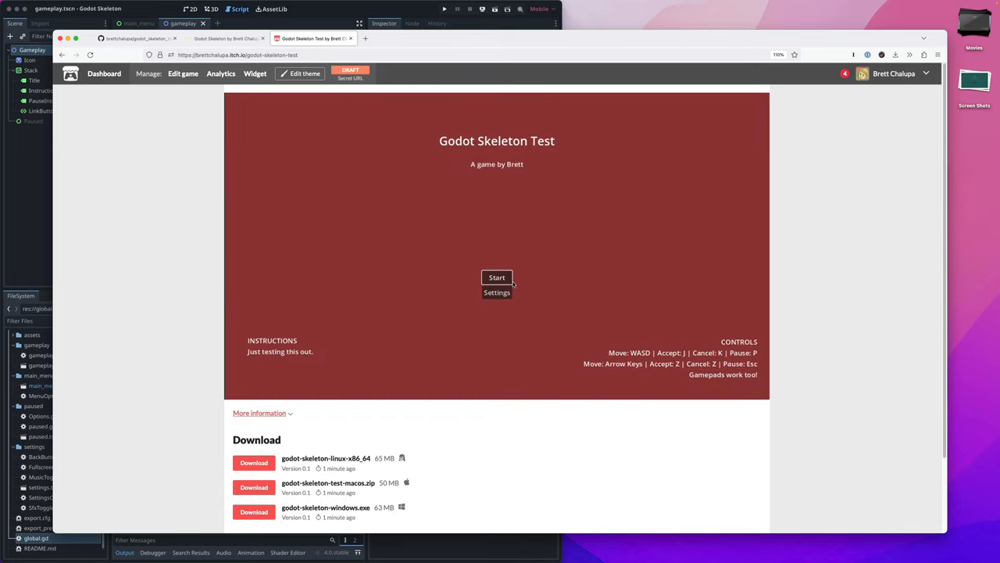
mouse_move(497, 277)
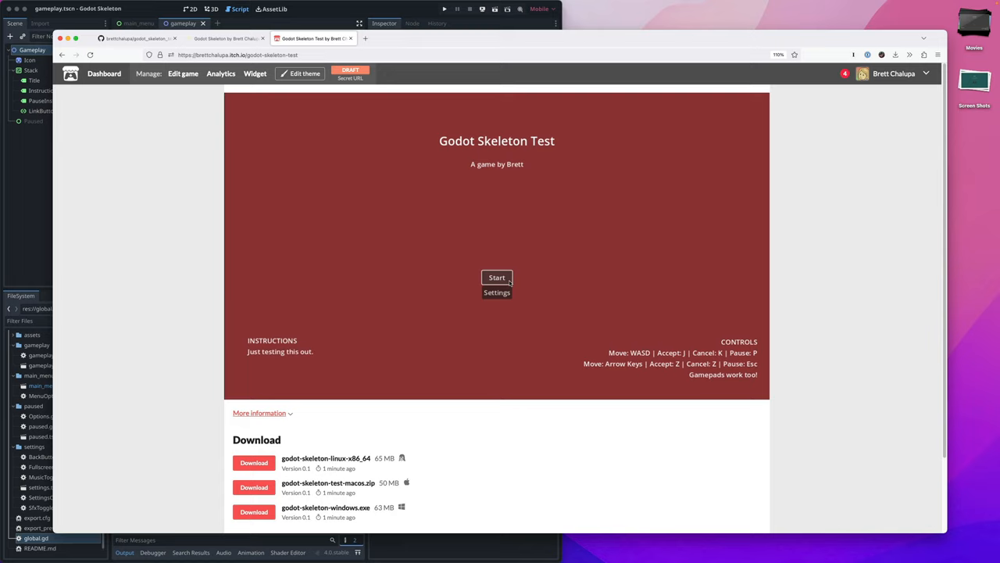
mouse_move(493, 200)
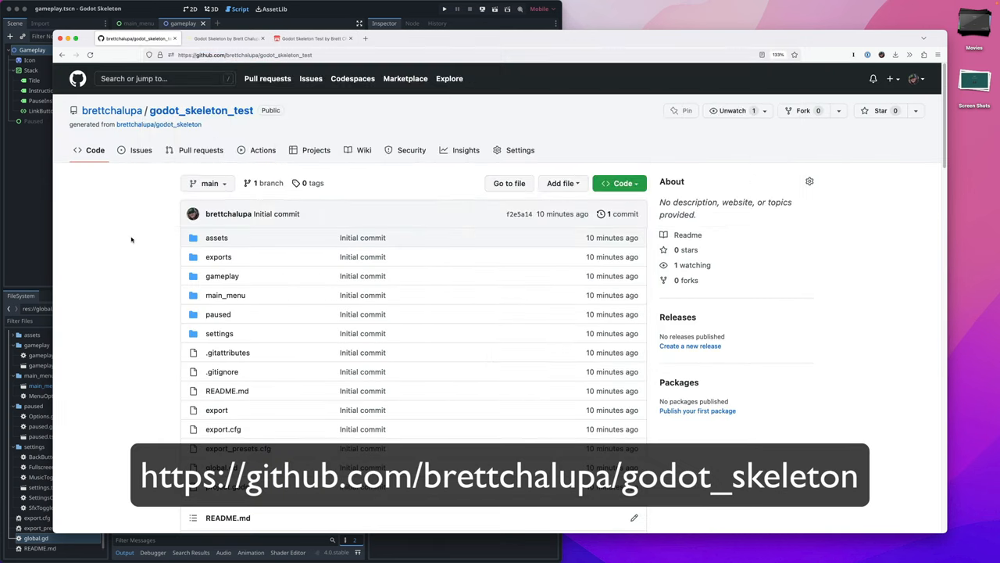
Step: Download the repository as a ZIP and open the godot_skeleton_test-main folder
click(618, 183)
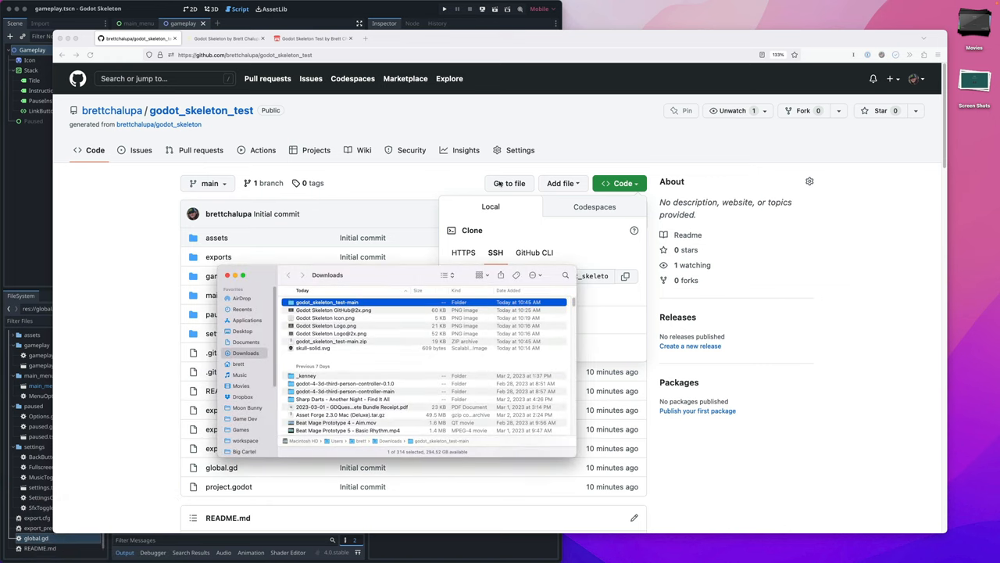
double_click(327, 302)
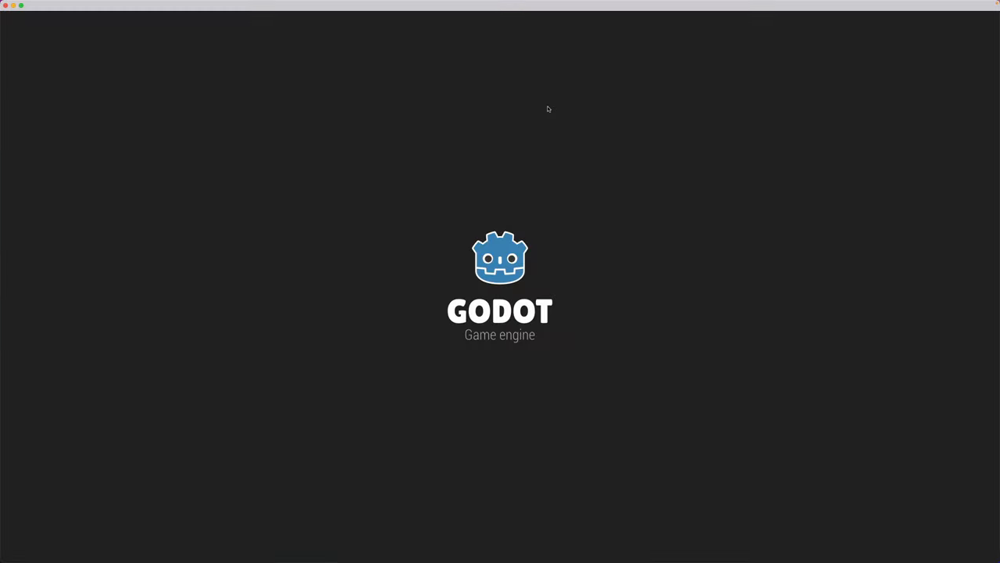
mouse_move(592, 67)
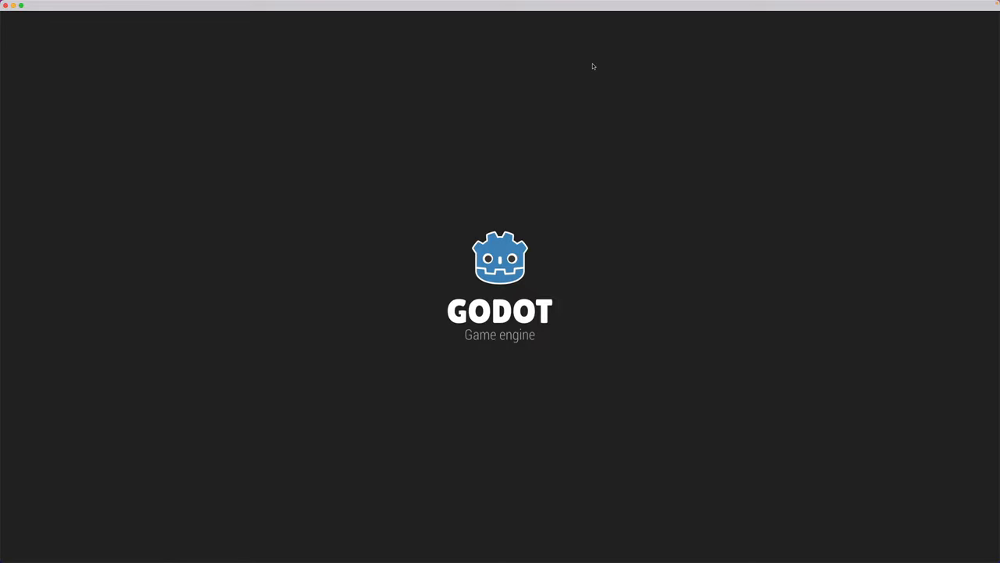